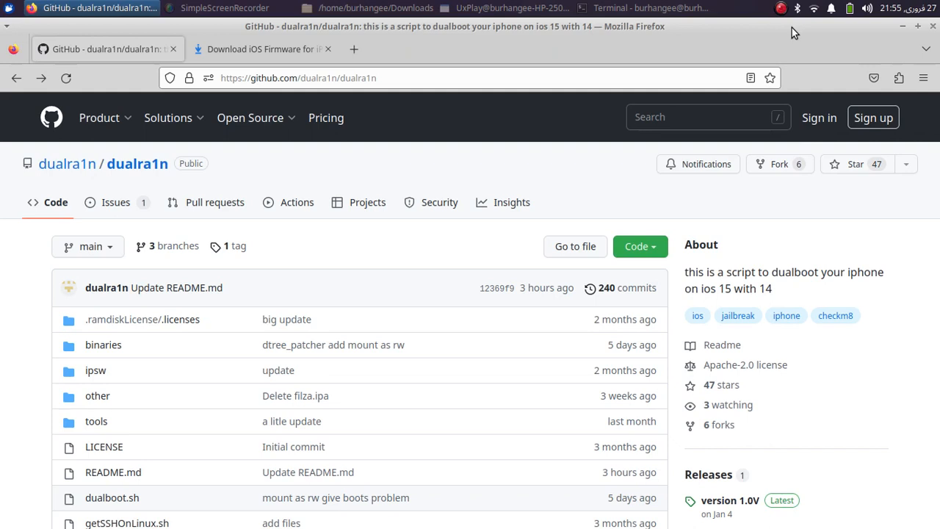
mouse_move(422, 177)
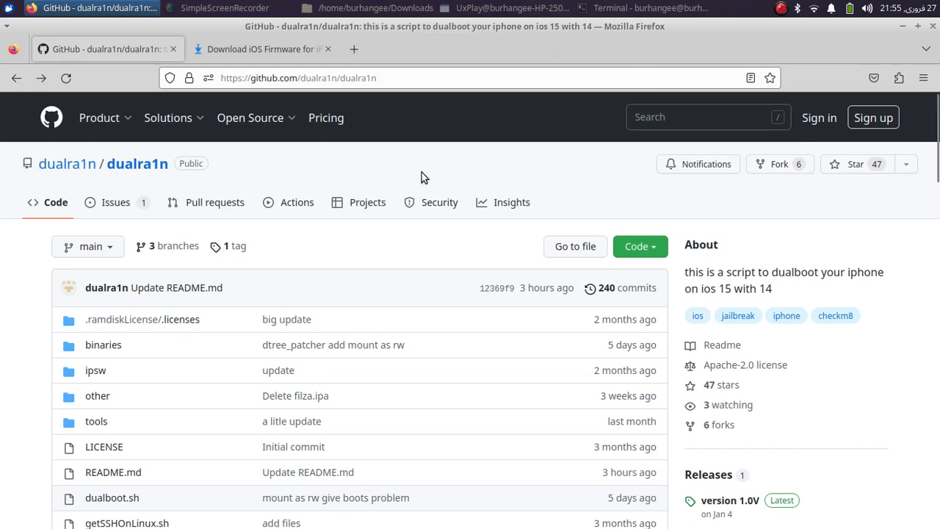
mouse_move(532, 167)
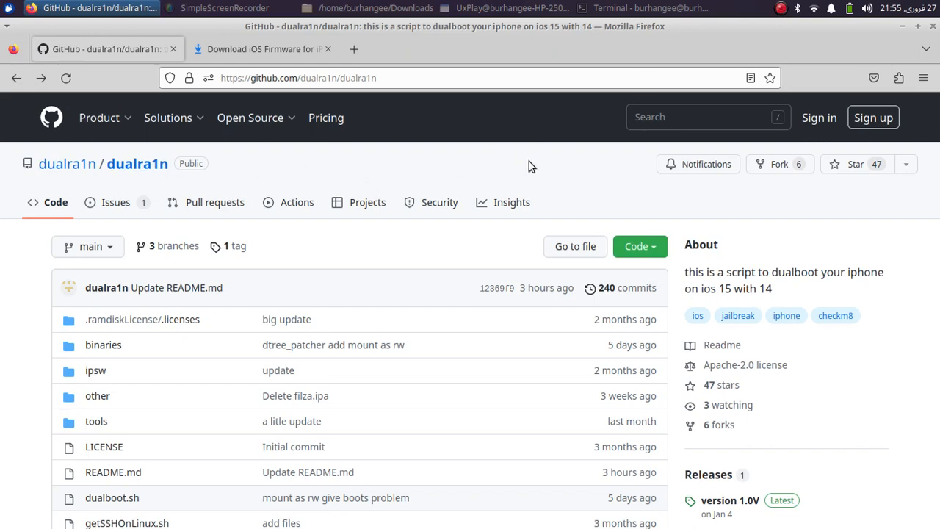
mouse_move(443, 177)
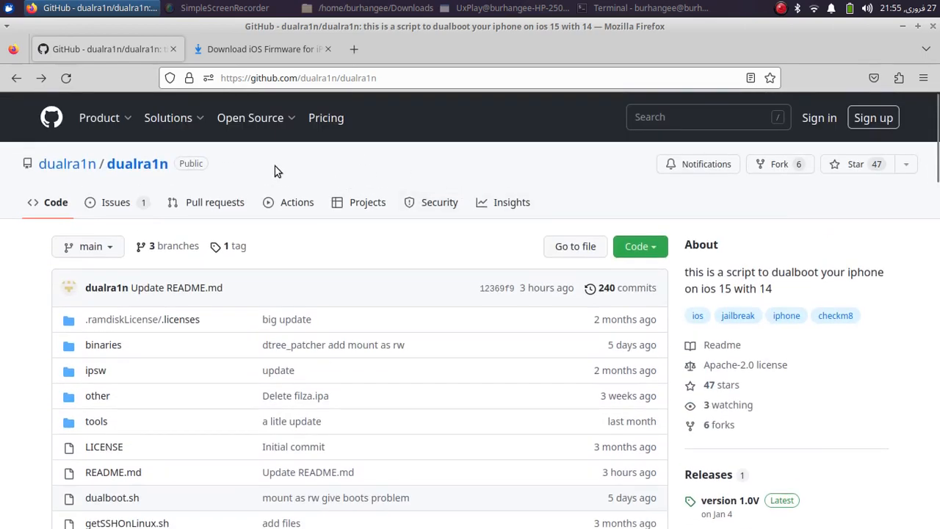
mouse_move(588, 181)
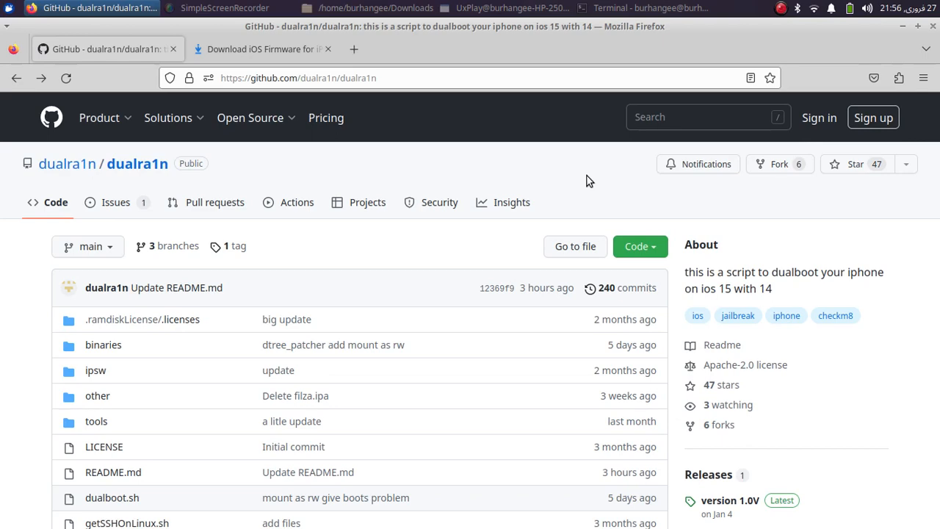
- Scroll through the README's options table, Requirements and Warning sections
scroll("down", 3)
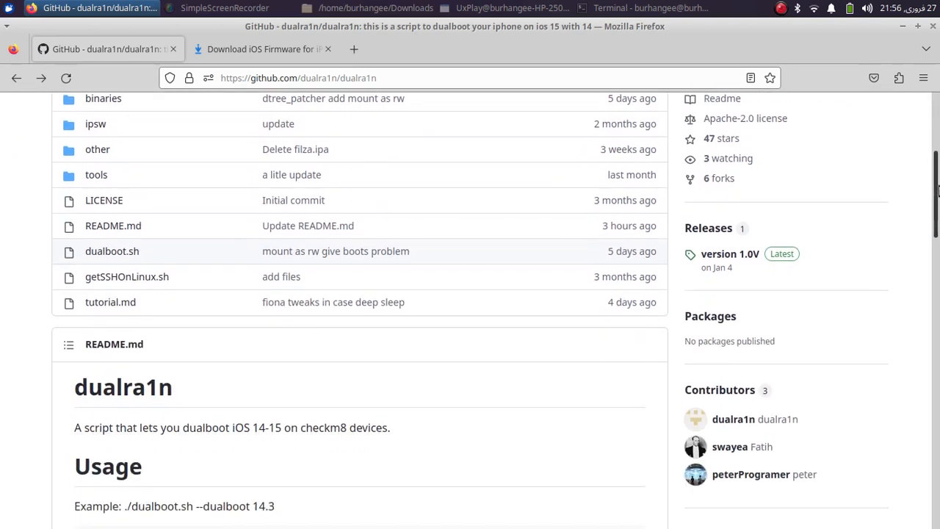
scroll("down", 3)
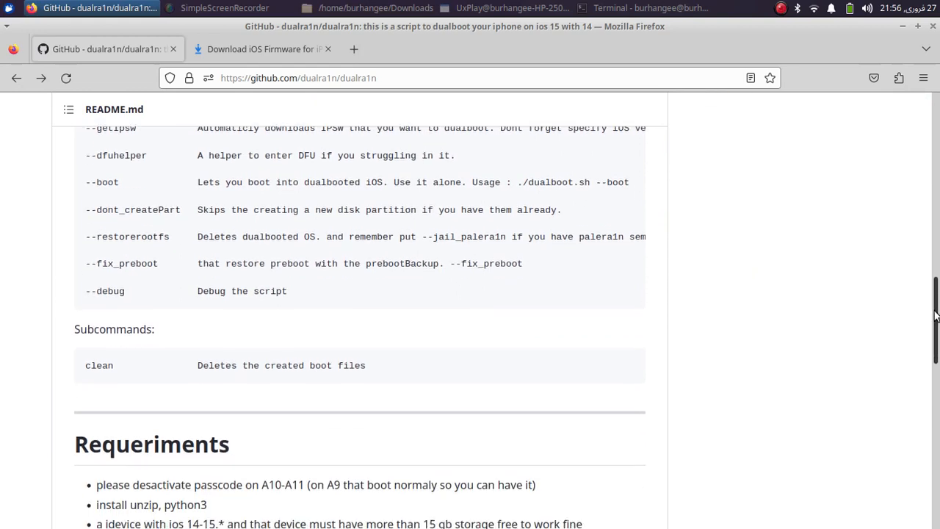
scroll("down", 3)
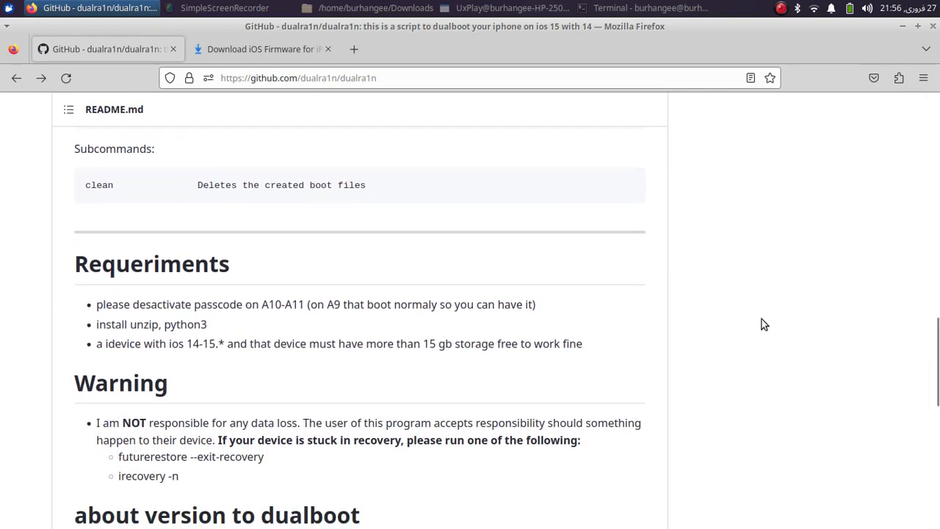
mouse_move(433, 248)
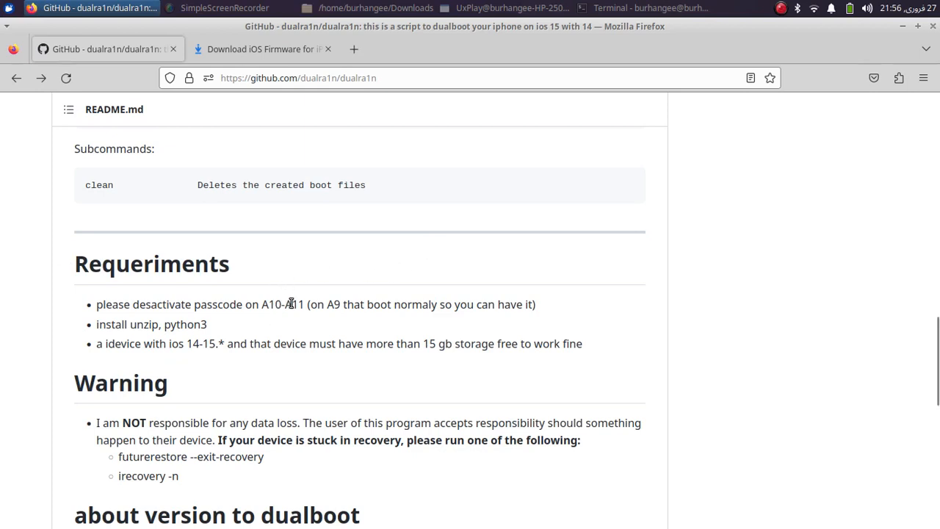
mouse_move(300, 268)
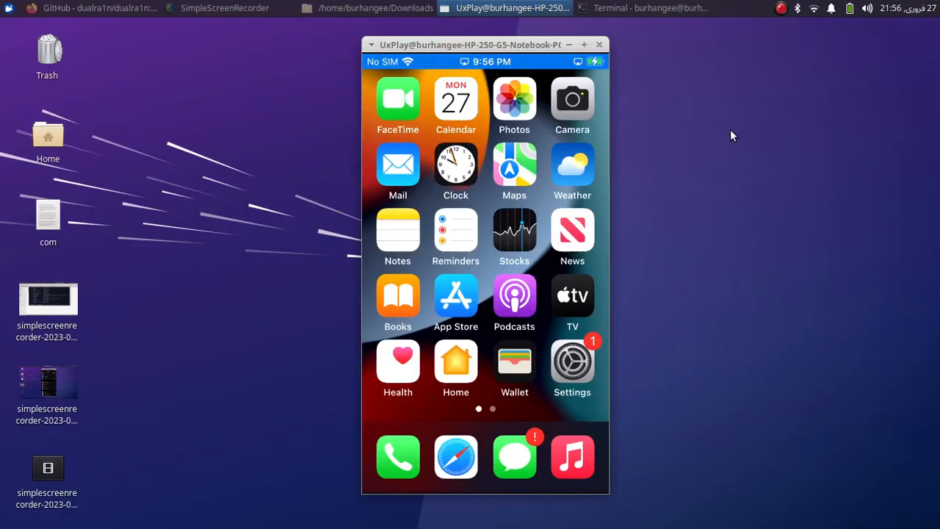
- View the mirrored iPhone SE's About page showing iOS 15.7.3, then return to Firefox
left_click(573, 360)
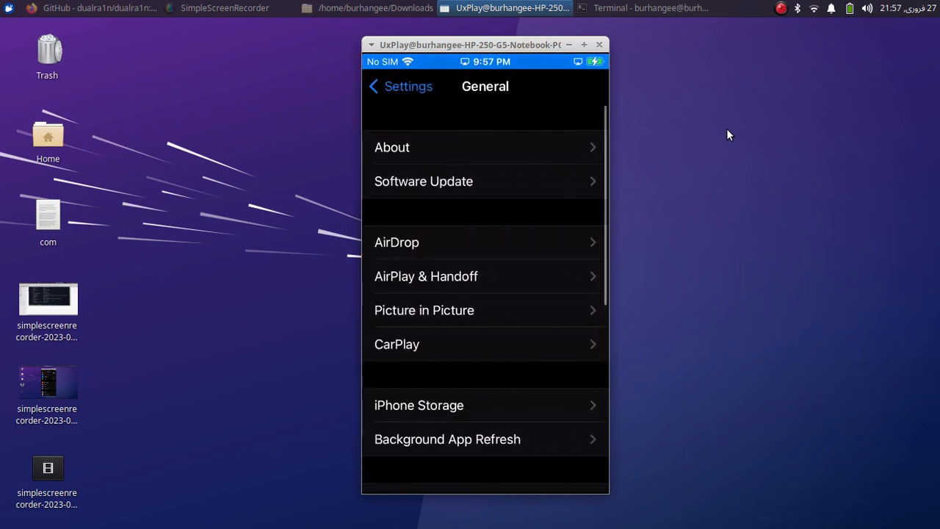
left_click(393, 147)
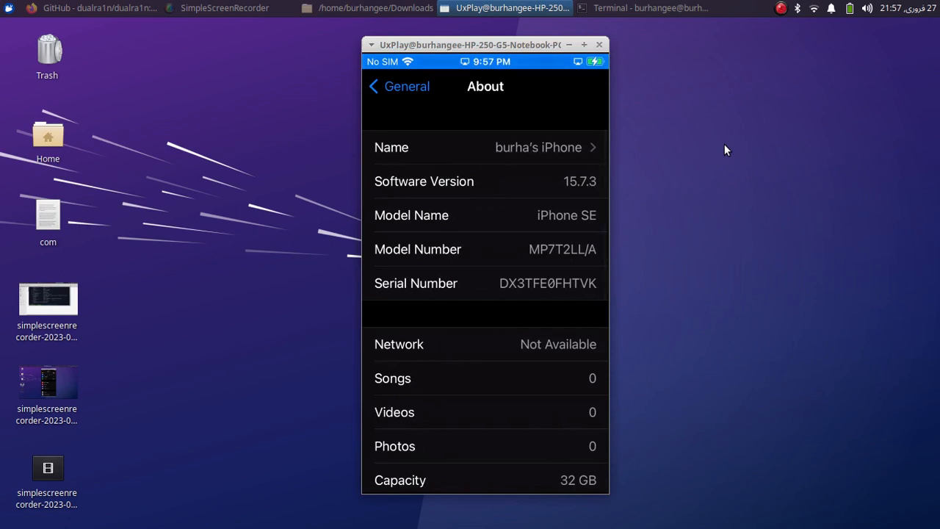
mouse_move(722, 150)
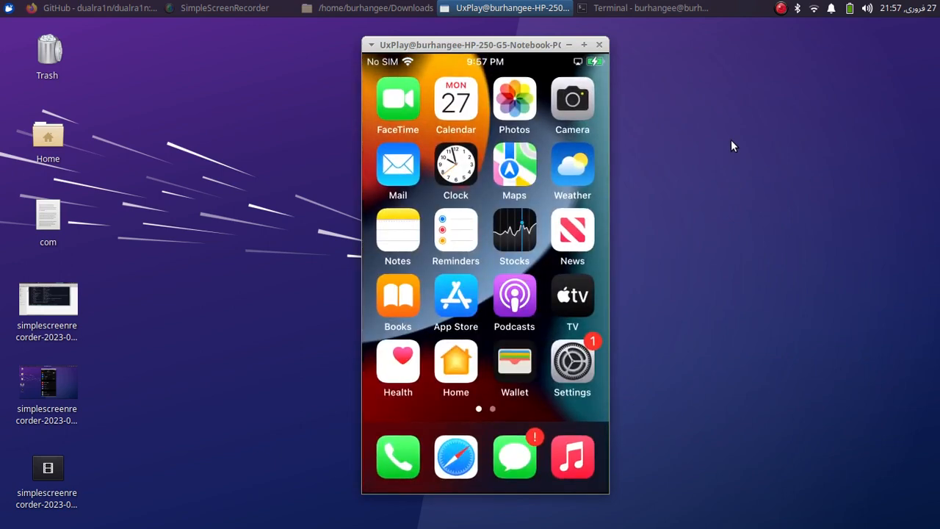
left_click(93, 8)
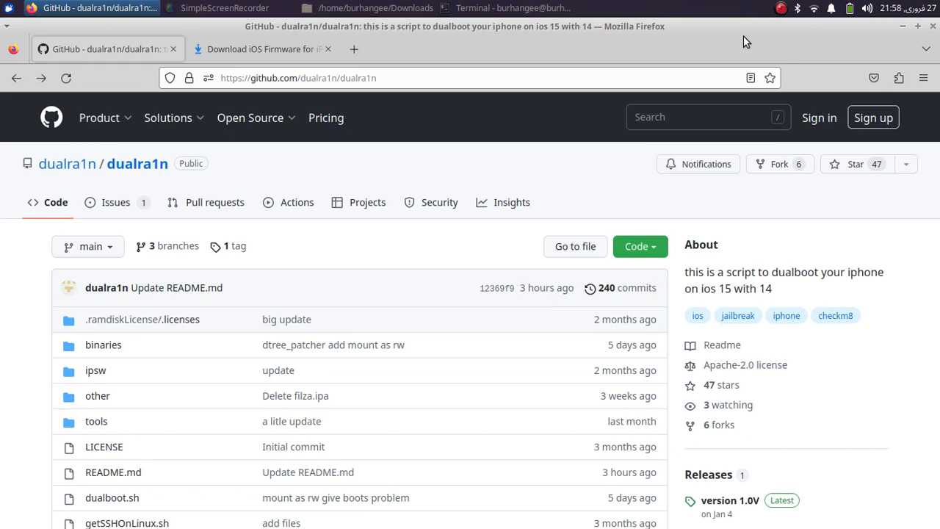
- Bring up the Downloads window and open the Dualra1n Easy Install folder
left_click(367, 8)
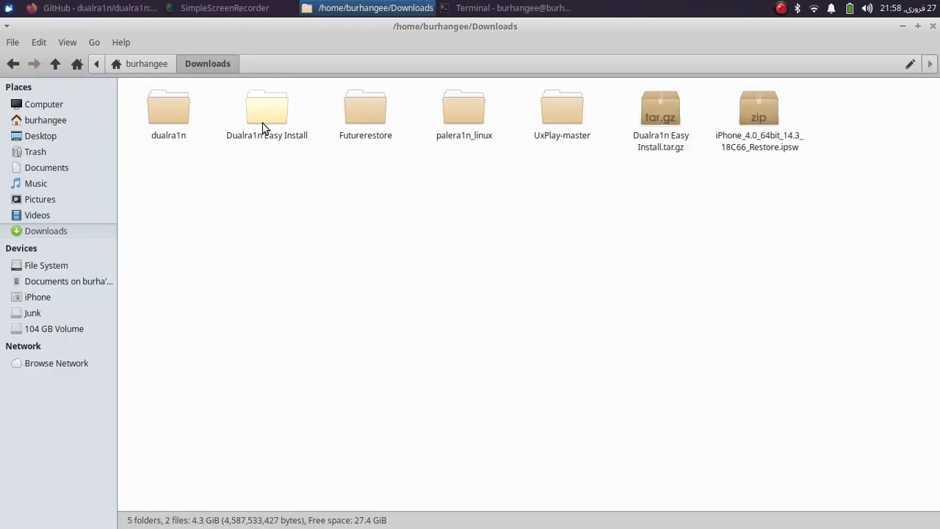
left_click(266, 107)
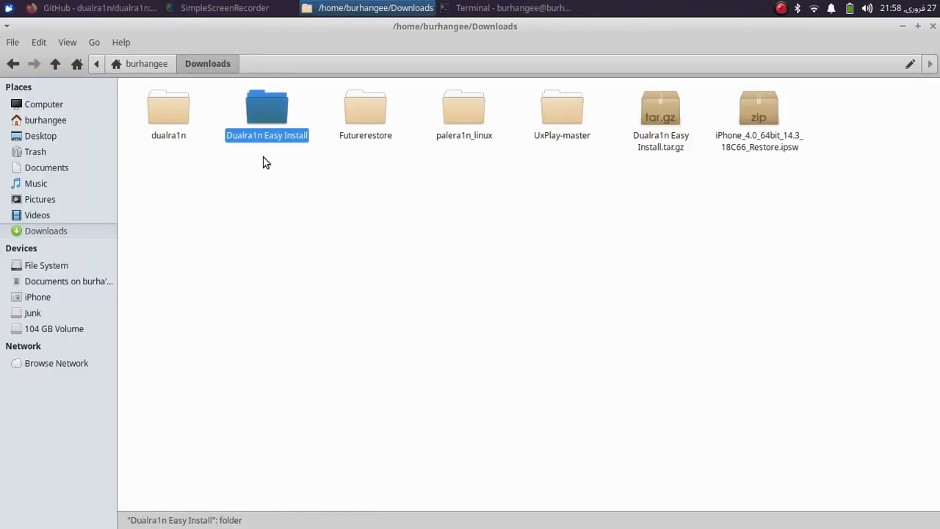
double_click(266, 107)
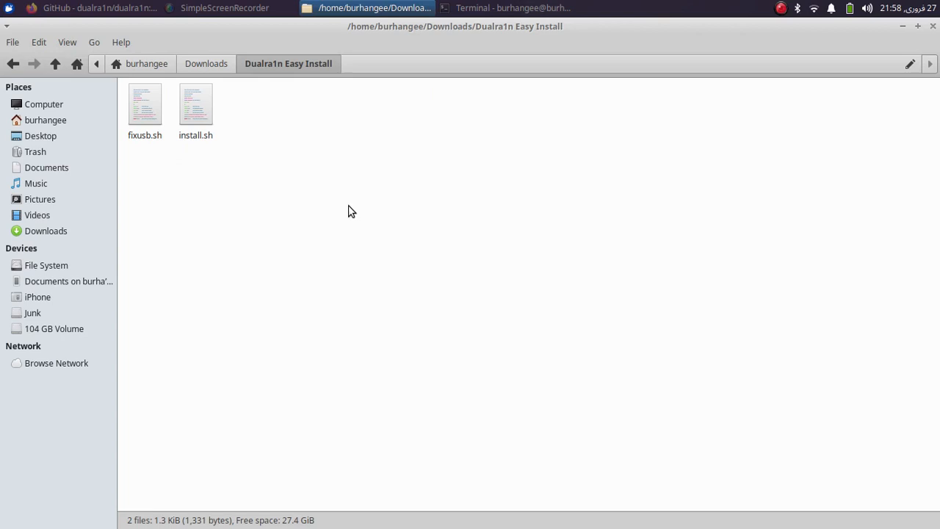
mouse_move(272, 180)
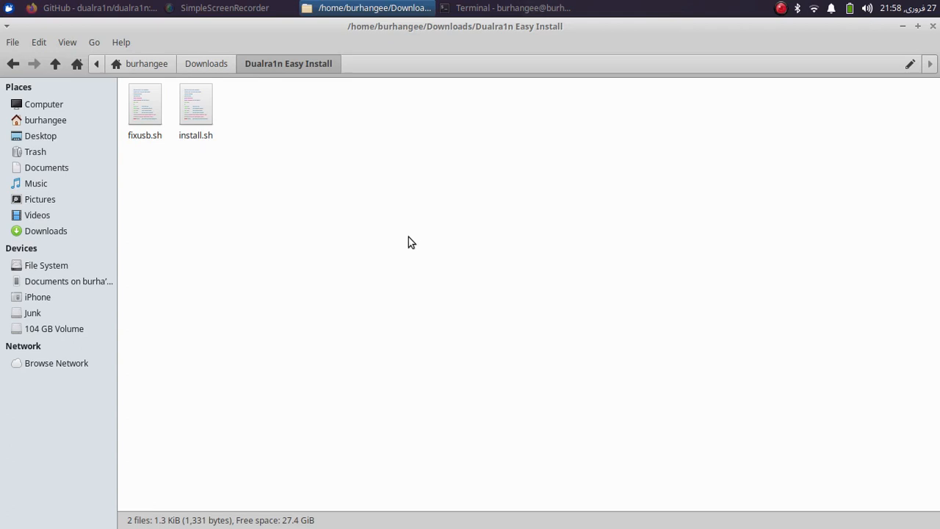
mouse_move(818, 27)
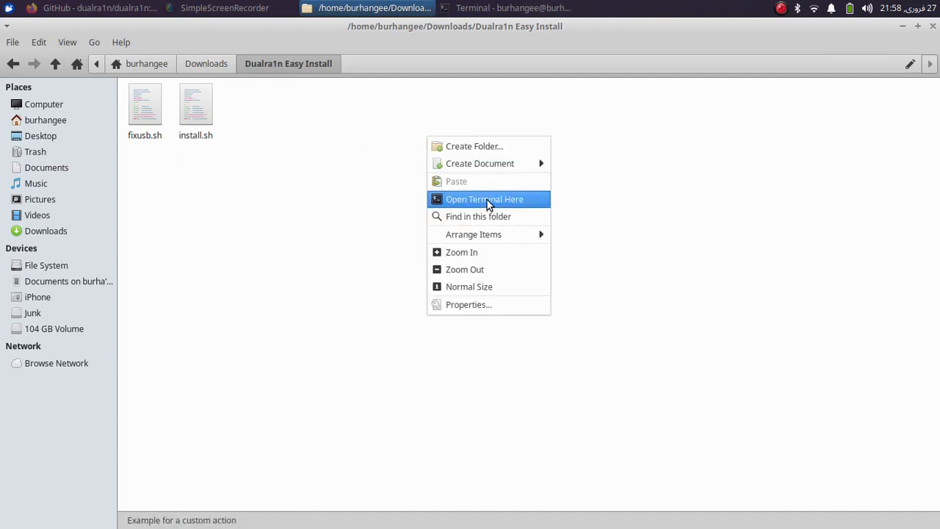
- Run sudo bash install.sh in the folder until Darling installs and 'All Done!' appears
left_click(484, 199)
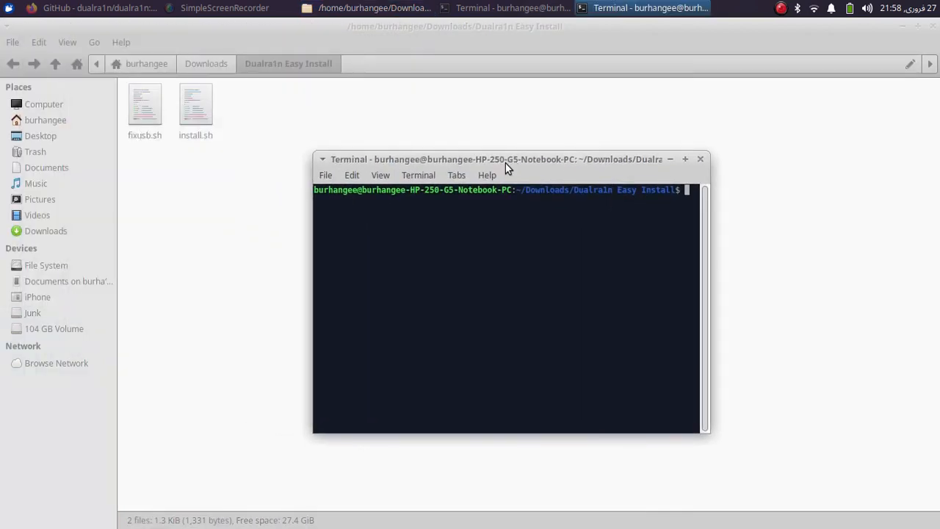
type("sudo")
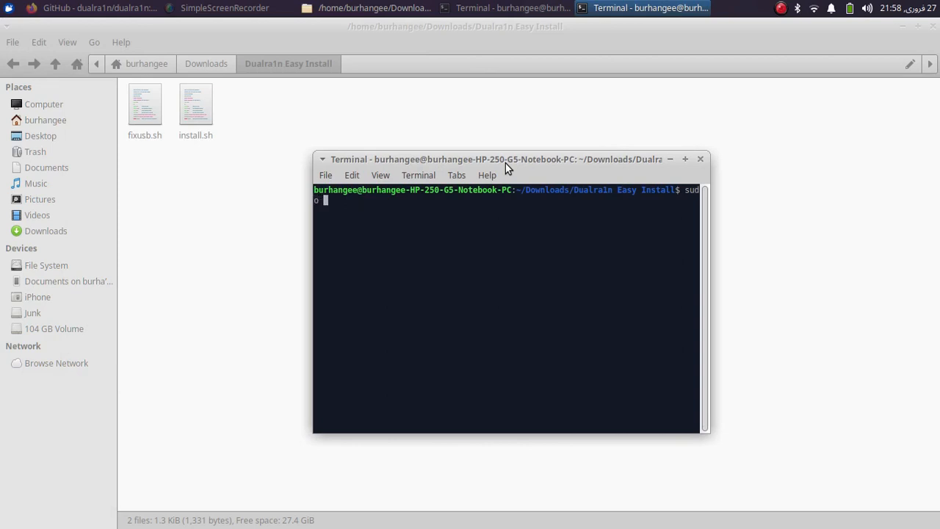
type("bash")
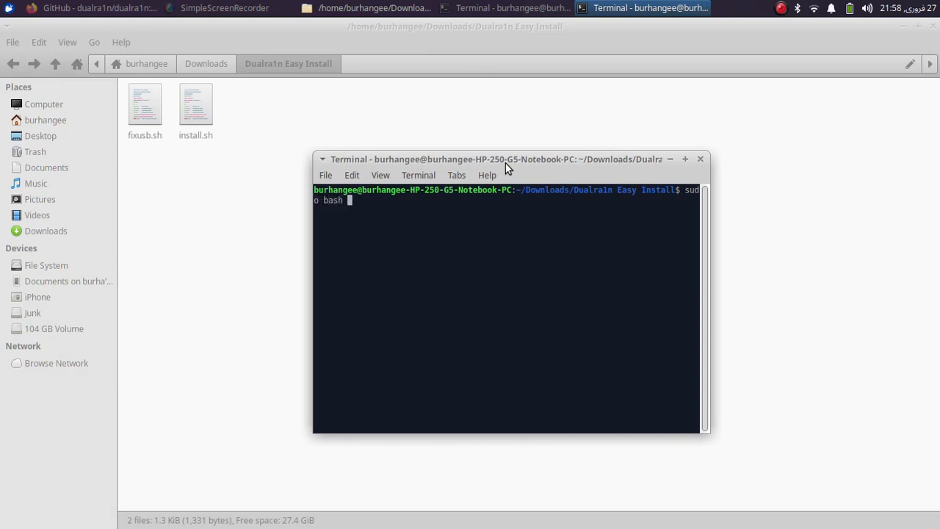
type("install.")
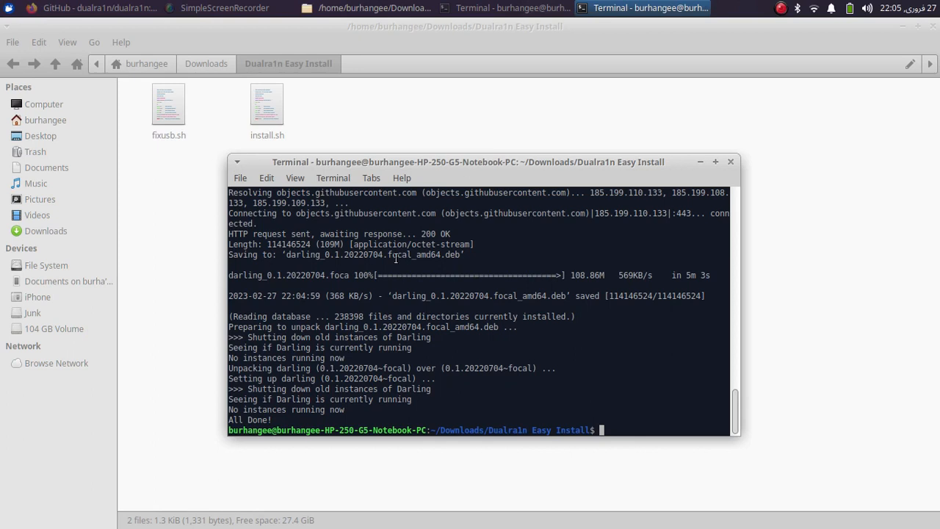
mouse_move(542, 283)
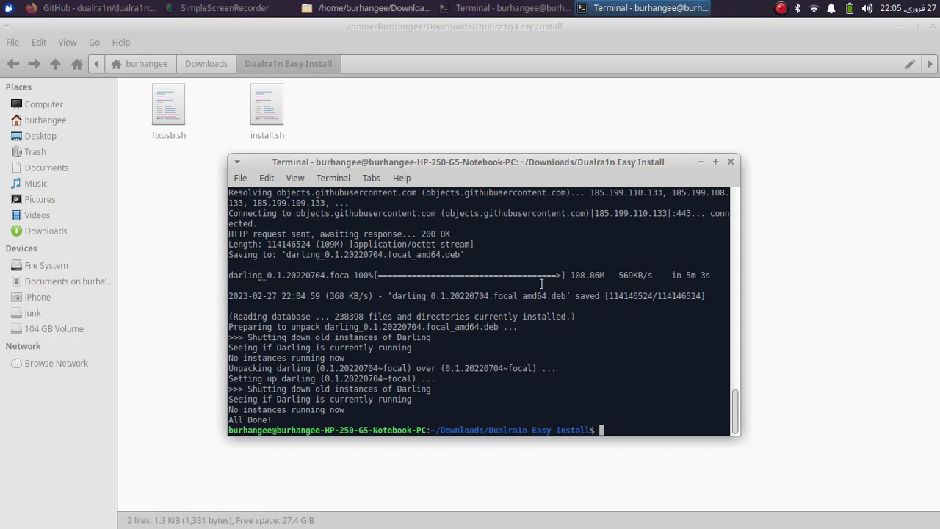
mouse_move(727, 154)
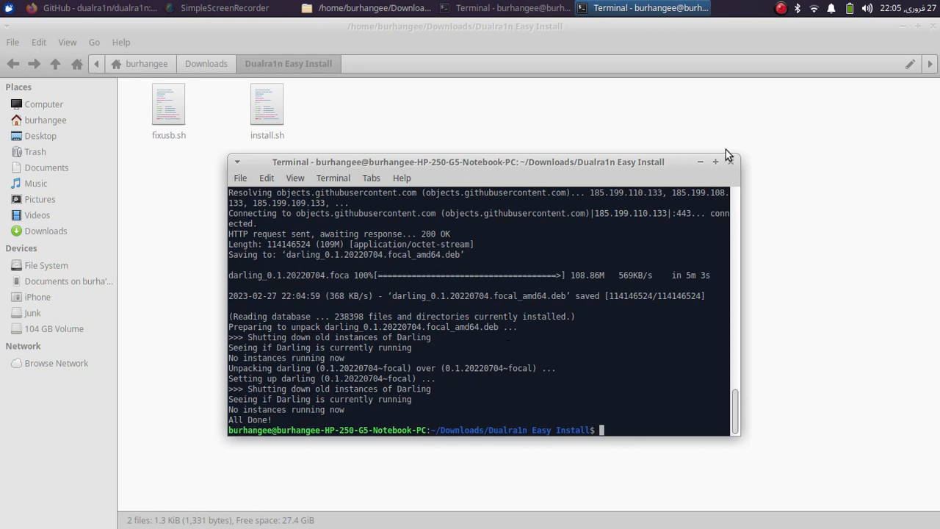
left_click(92, 8)
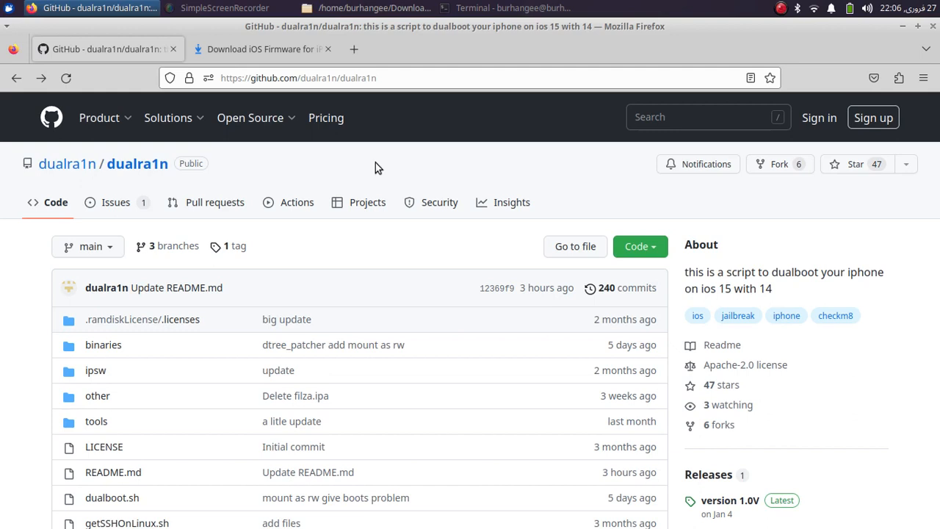
mouse_move(385, 167)
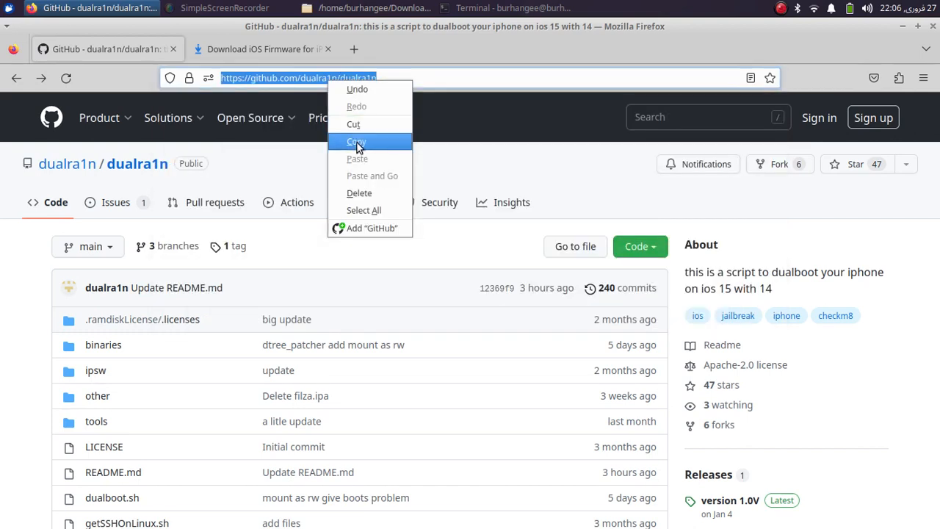
- Copy the dualra1n repository URL from Firefox's address bar
left_click(356, 142)
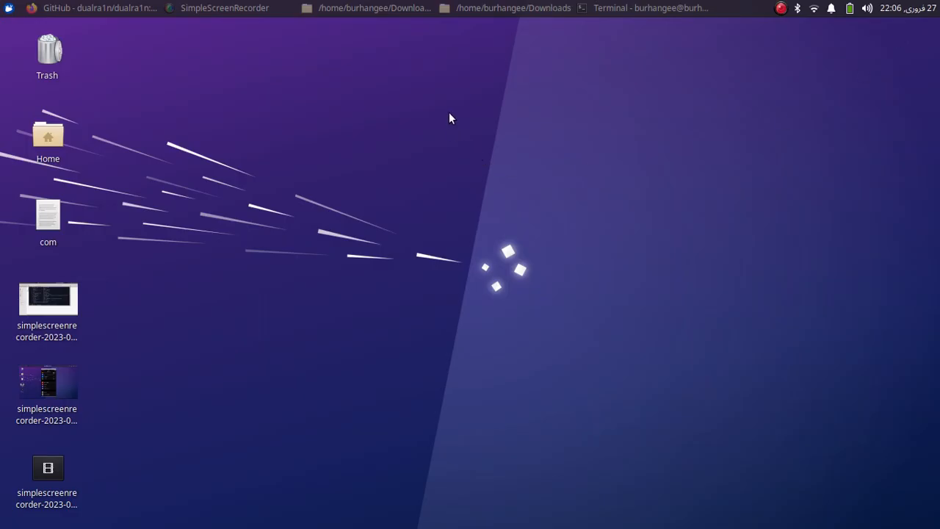
- From a Desktop terminal, run git clone --recursive with the pasted dualra1n repository URL
right_click(450, 119)
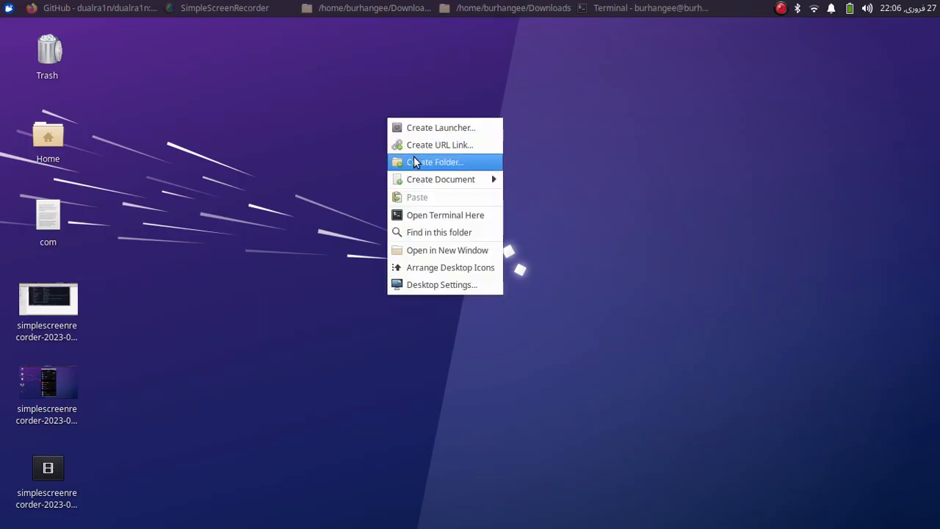
left_click(445, 215)
type("git clone --rec")
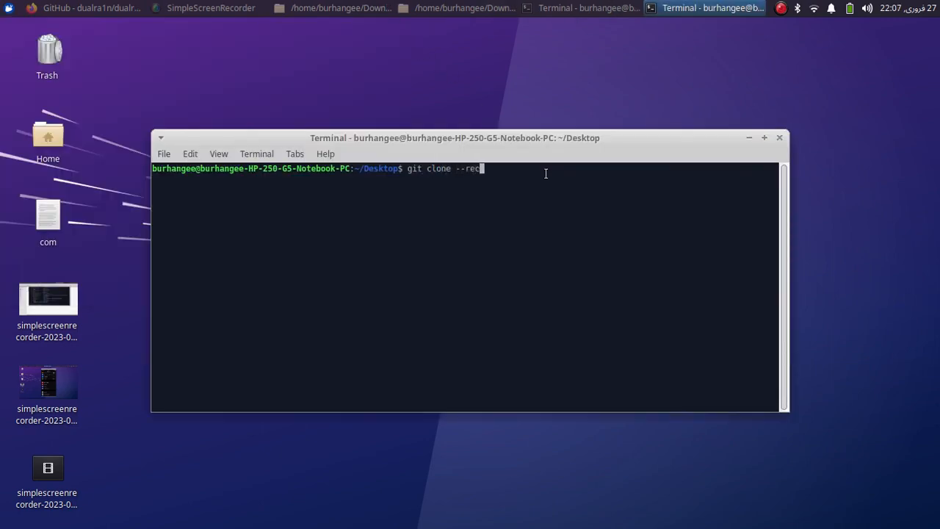
type("ursive")
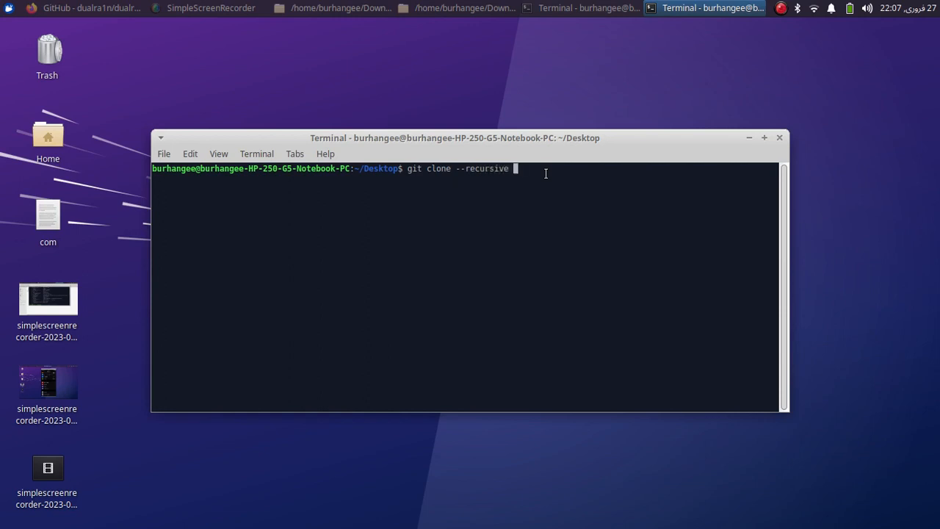
right_click(514, 169)
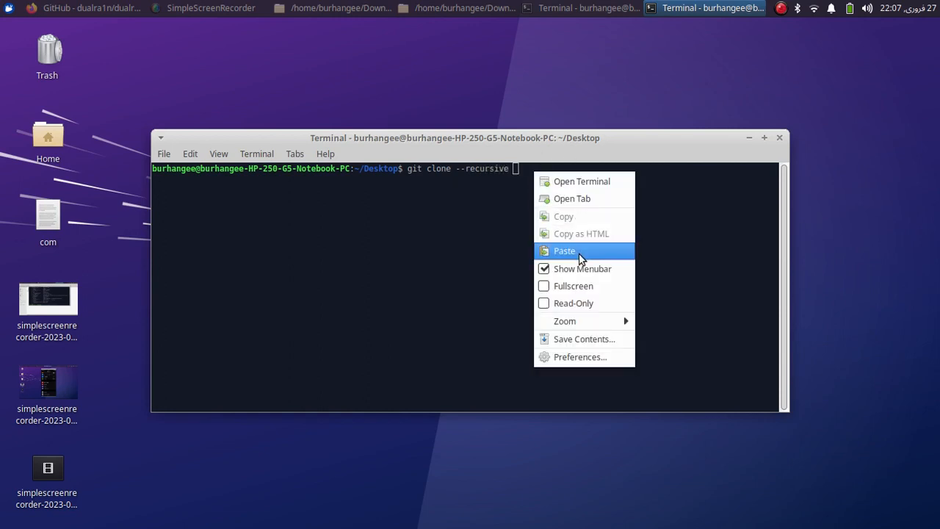
left_click(564, 251)
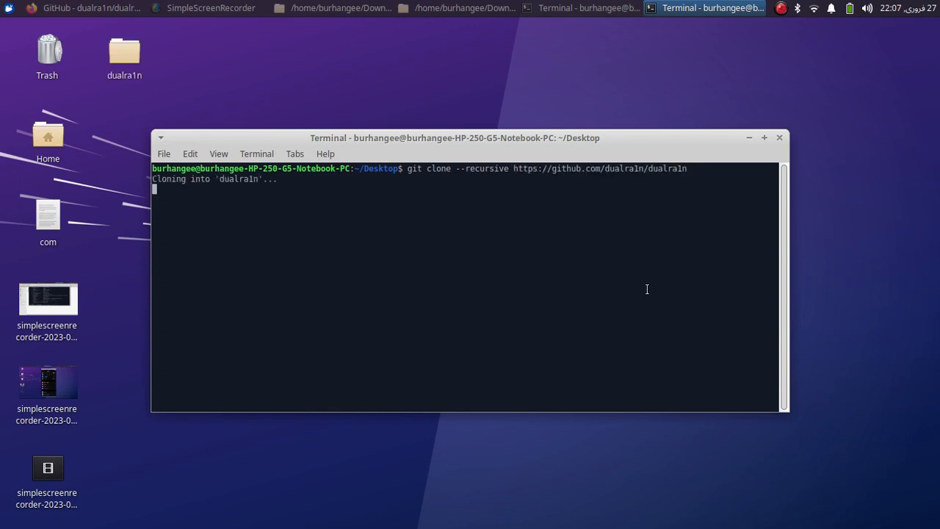
mouse_move(246, 197)
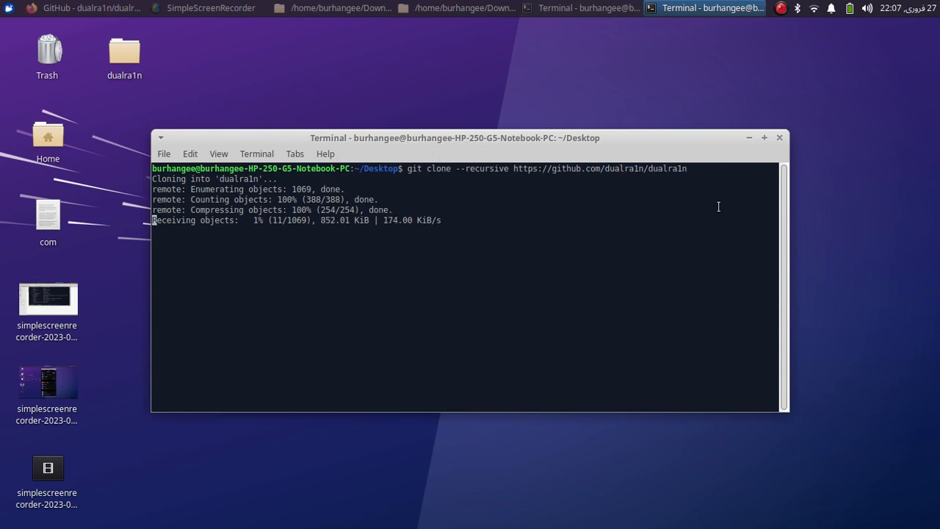
left_click(780, 137)
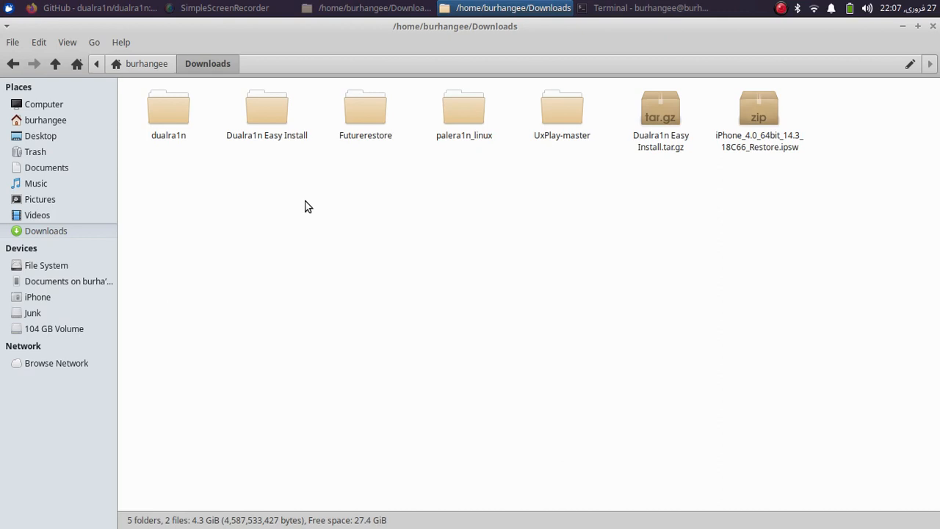
left_click(168, 110)
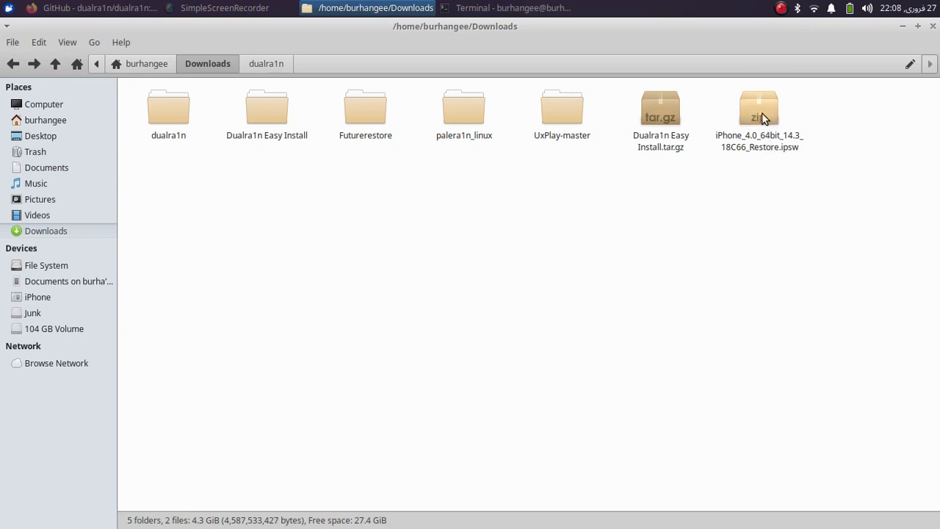
left_click(758, 114)
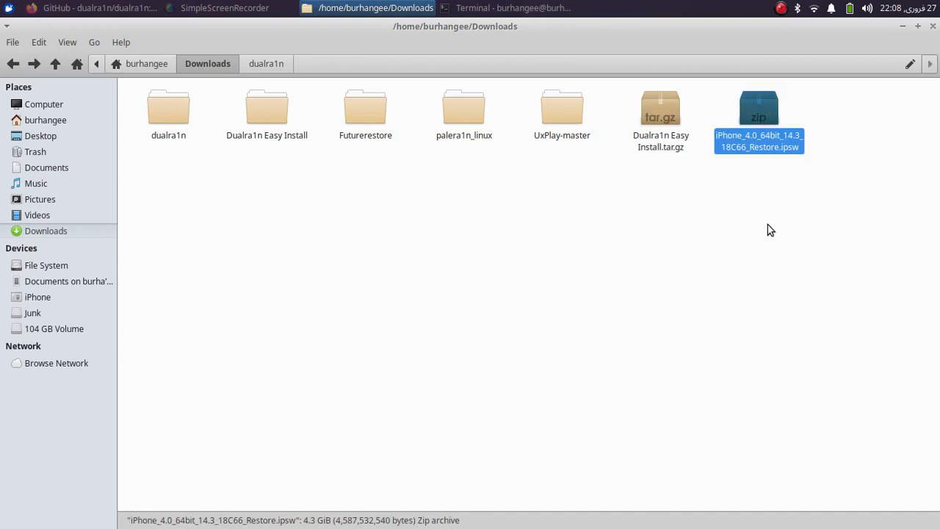
mouse_move(786, 165)
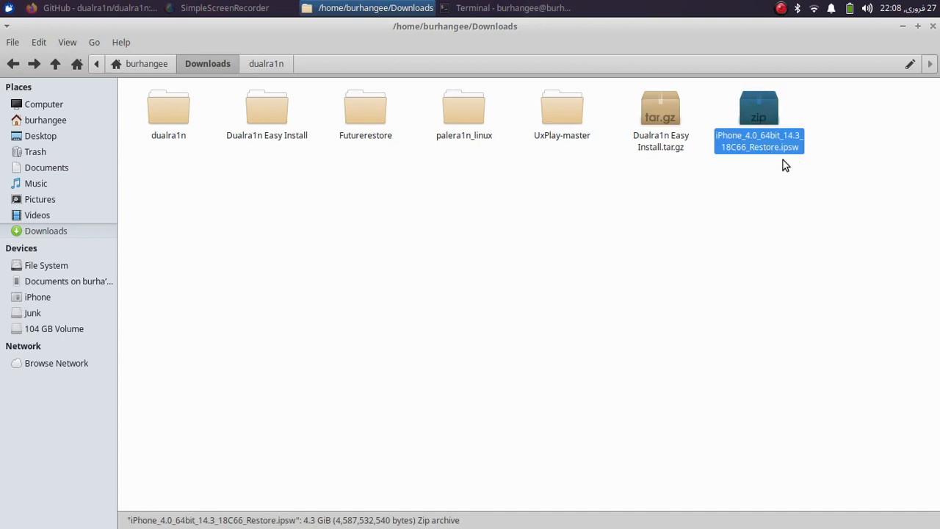
mouse_move(761, 166)
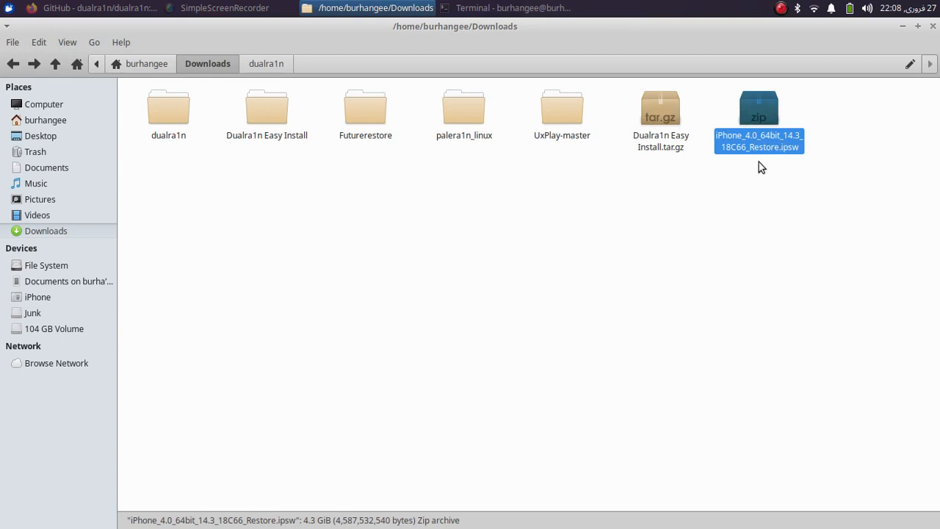
mouse_move(793, 145)
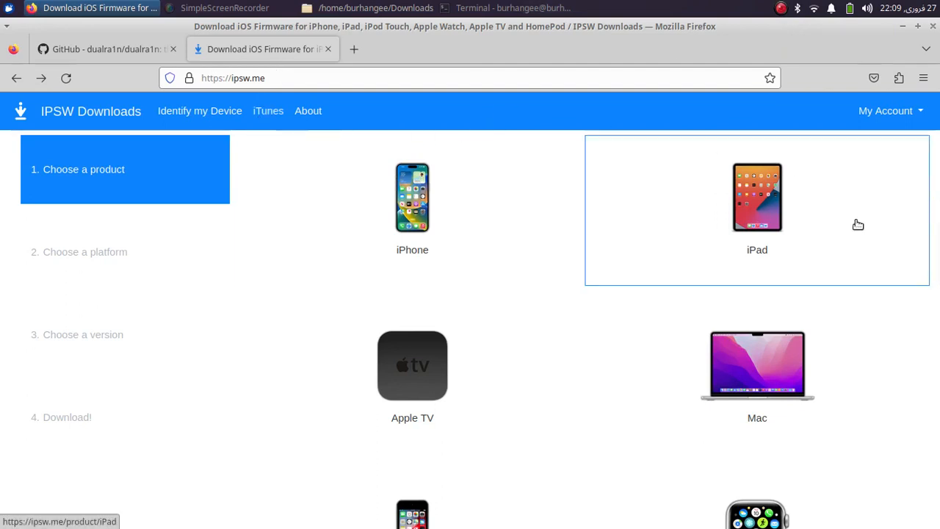
mouse_move(697, 209)
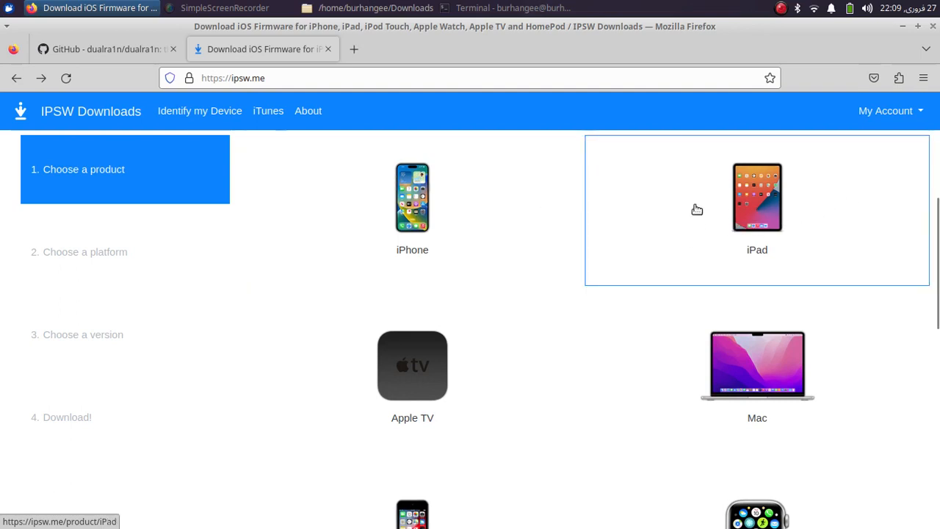
mouse_move(432, 201)
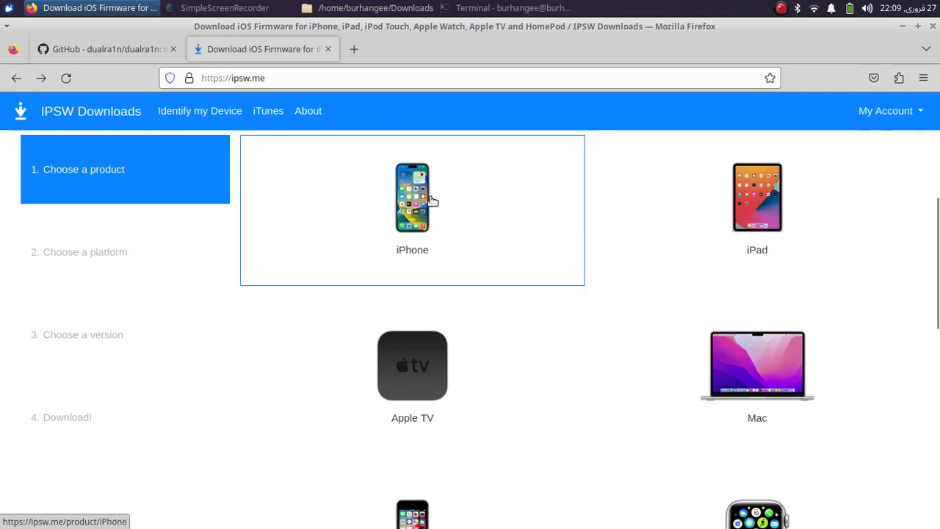
- On ipsw.me, choose iPhone and select the iPhone SE model
left_click(412, 197)
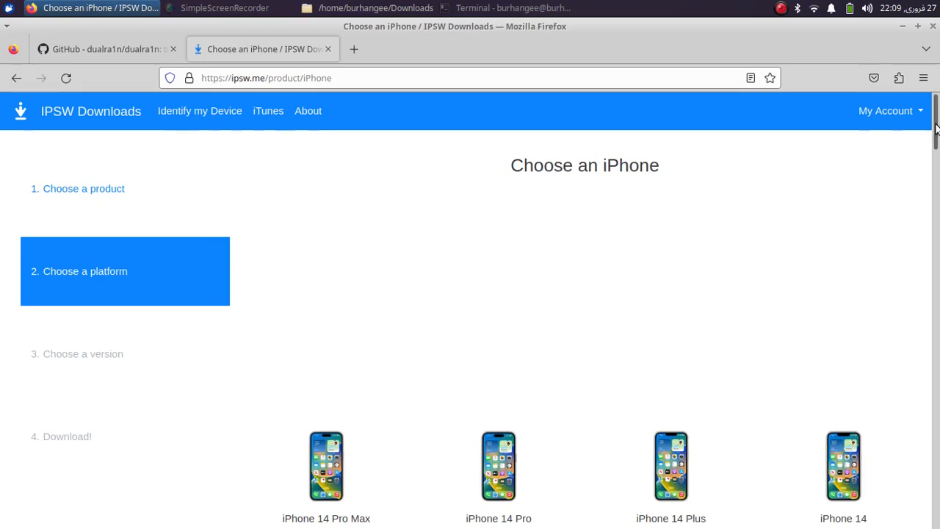
scroll("down", 3)
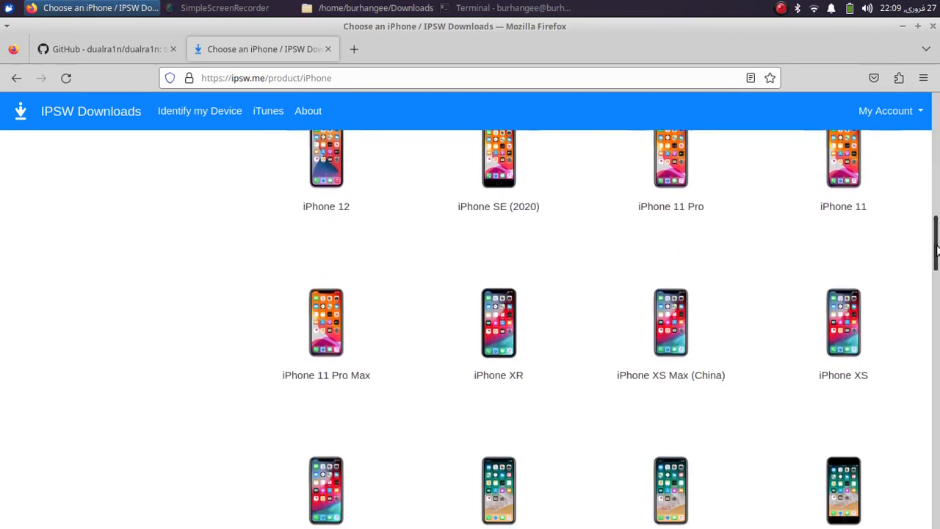
scroll("down", 3)
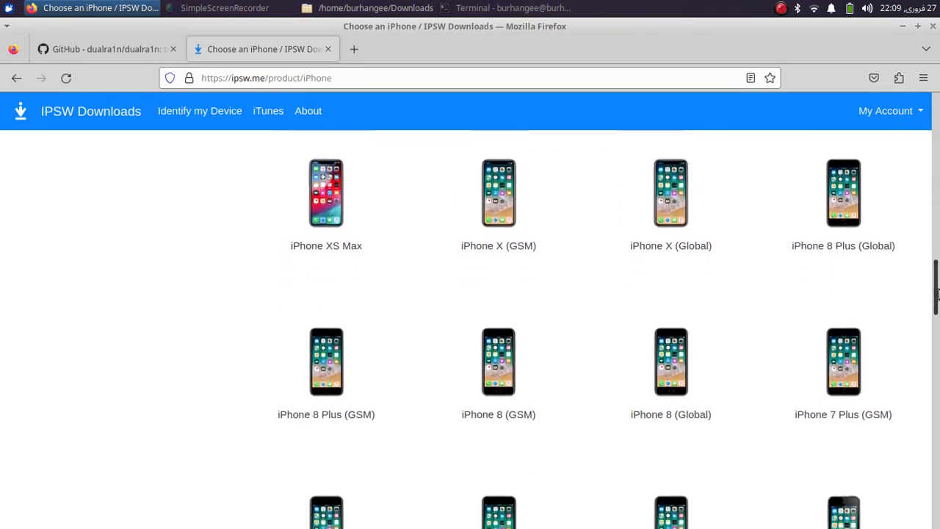
scroll("down", 3)
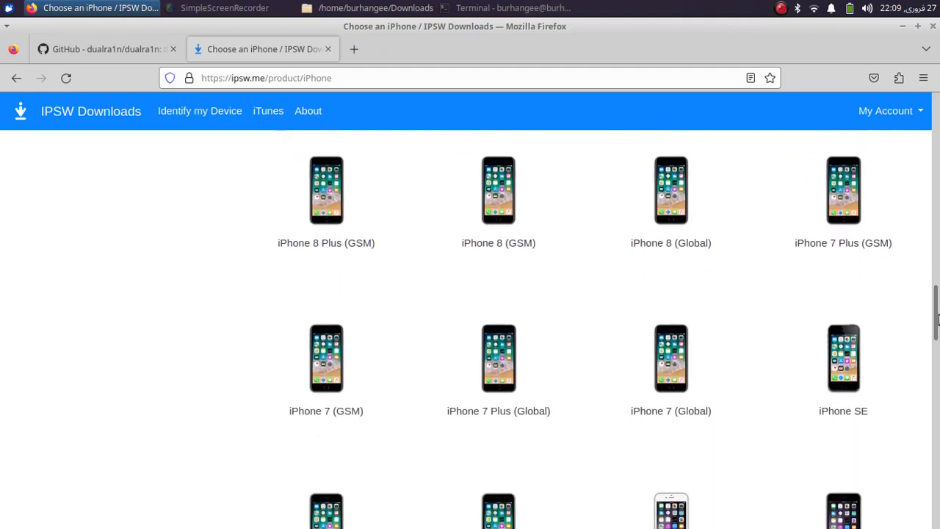
mouse_move(843, 358)
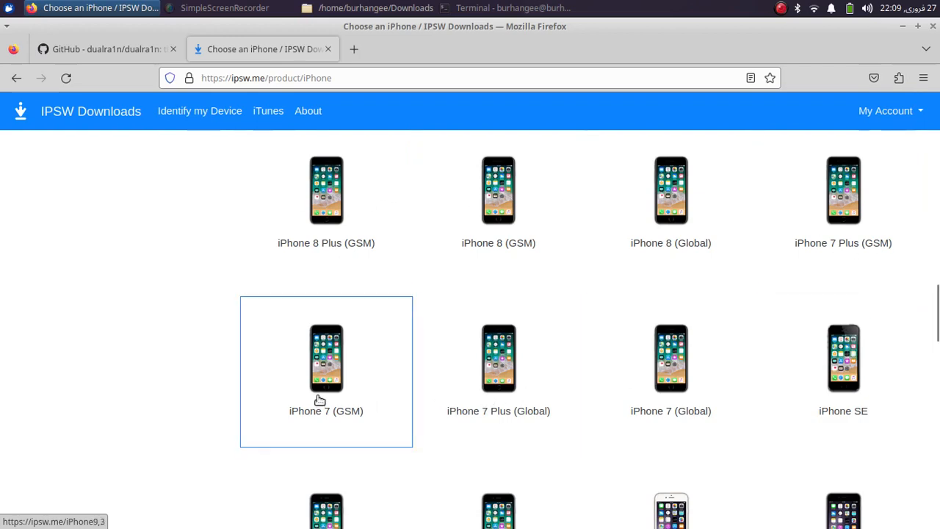
scroll("down", 3)
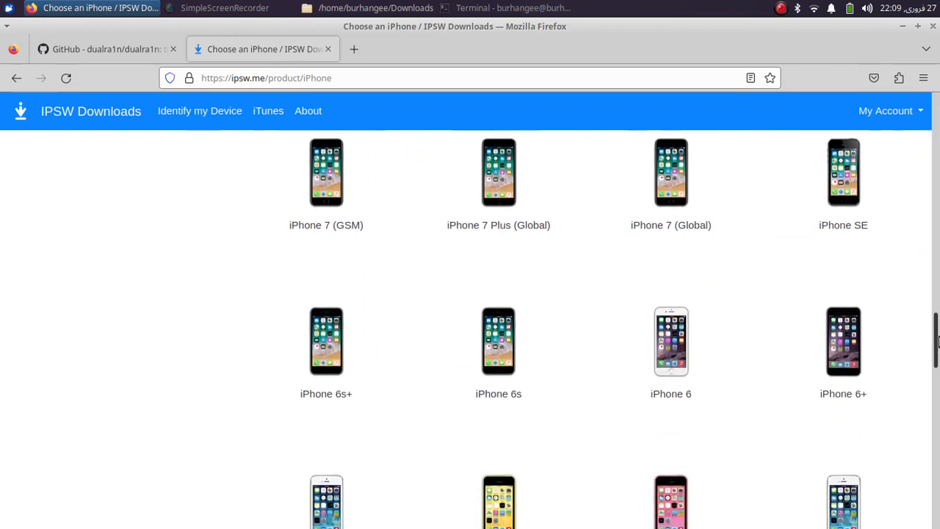
left_click(844, 172)
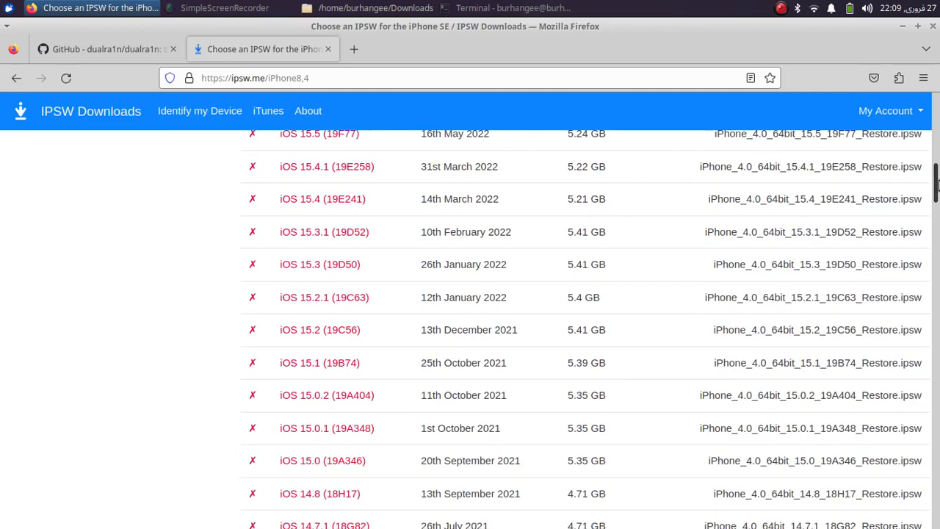
- Select iOS 14.3 (18C66) and start its 4.59 GB download
scroll("down", 3)
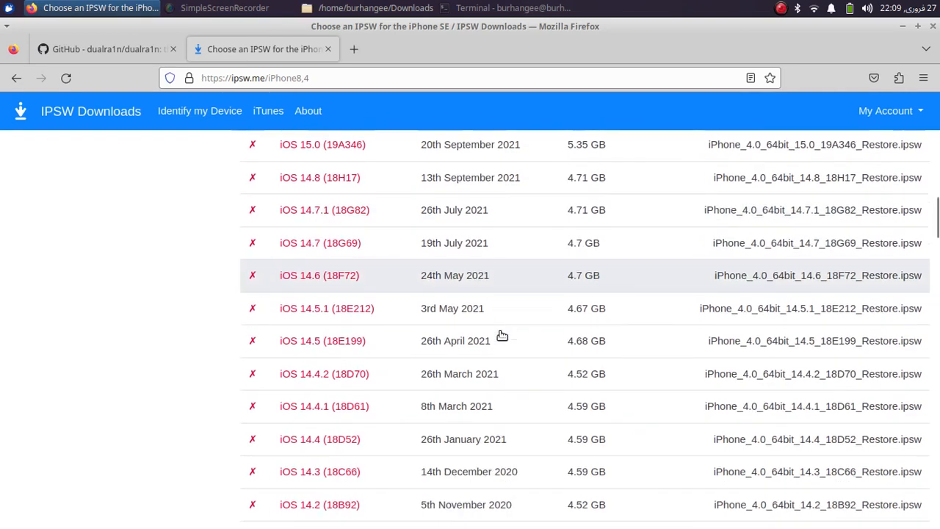
scroll("down", 3)
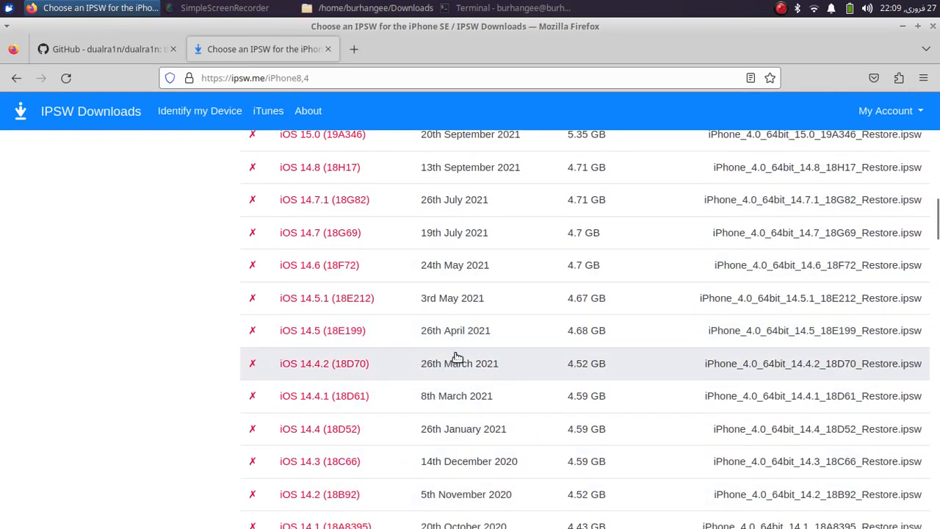
scroll("down", 3)
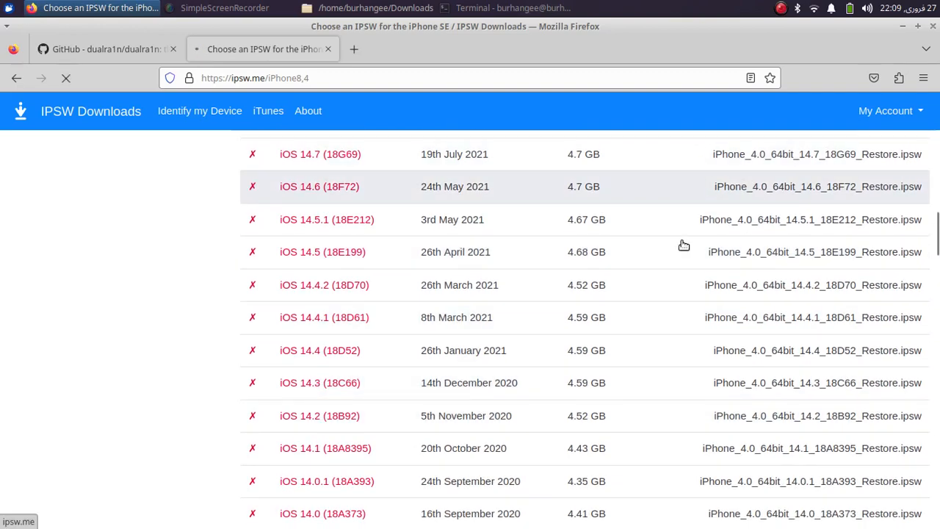
left_click(319, 382)
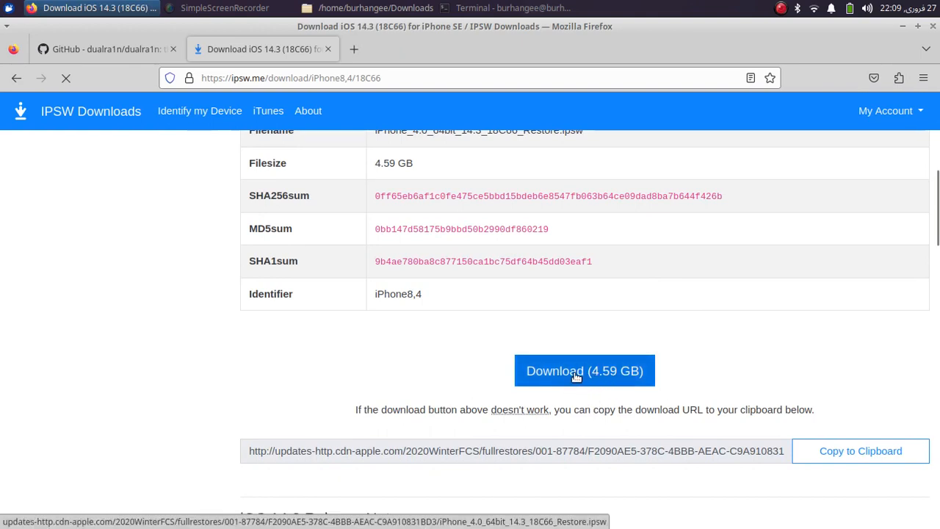
left_click(376, 8)
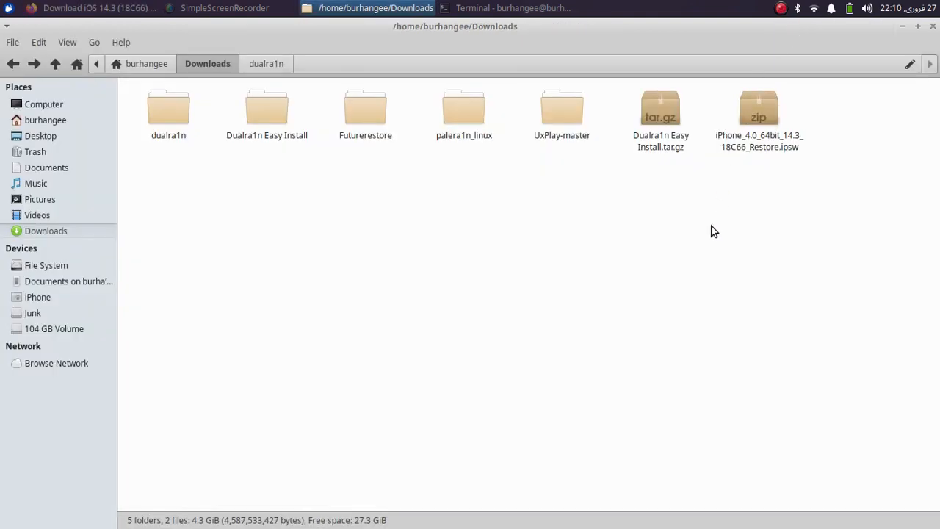
- Open dualra1n's ipsw folder and select iPhone_4.0_64bit_14.3_18C66_Restore.ipsw
left_click(759, 111)
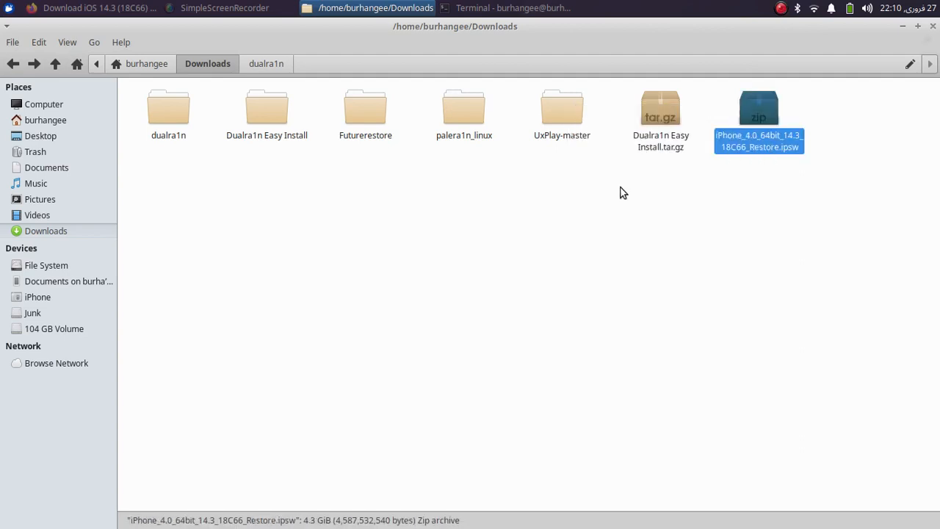
mouse_move(350, 286)
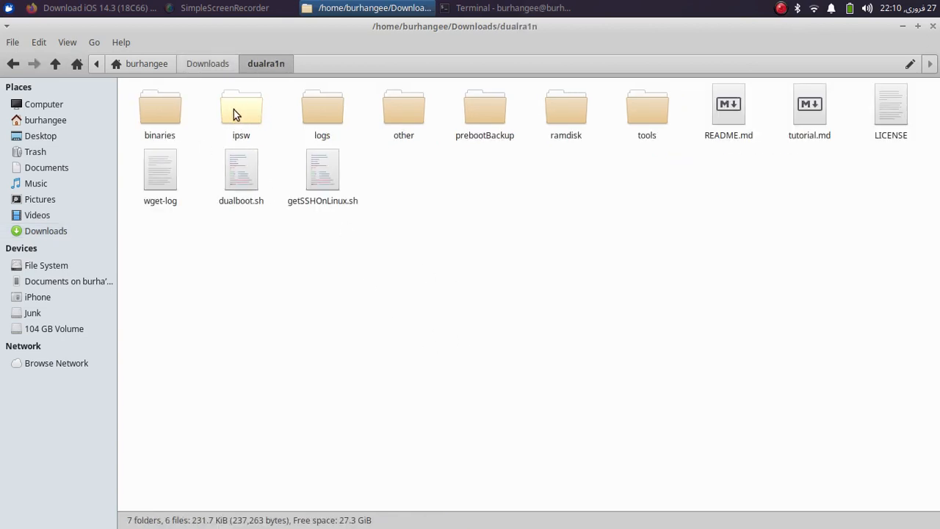
double_click(241, 108)
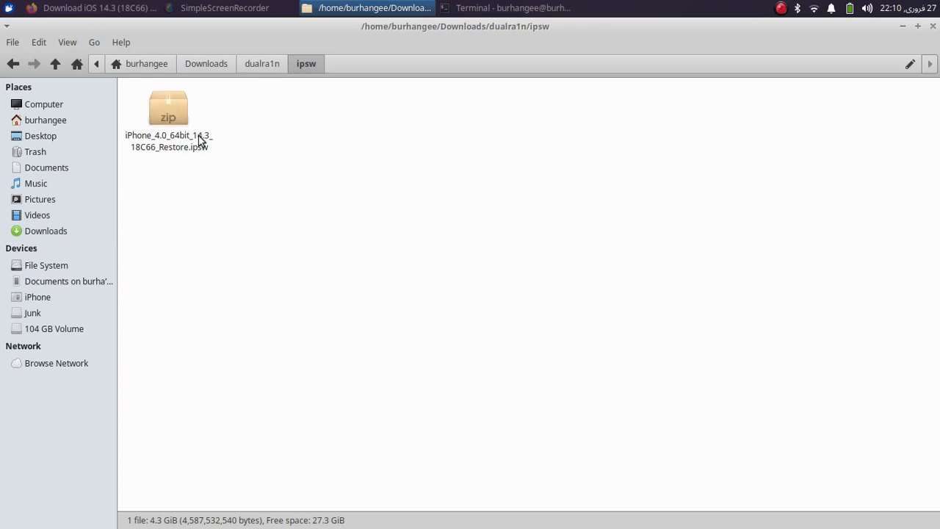
mouse_move(210, 151)
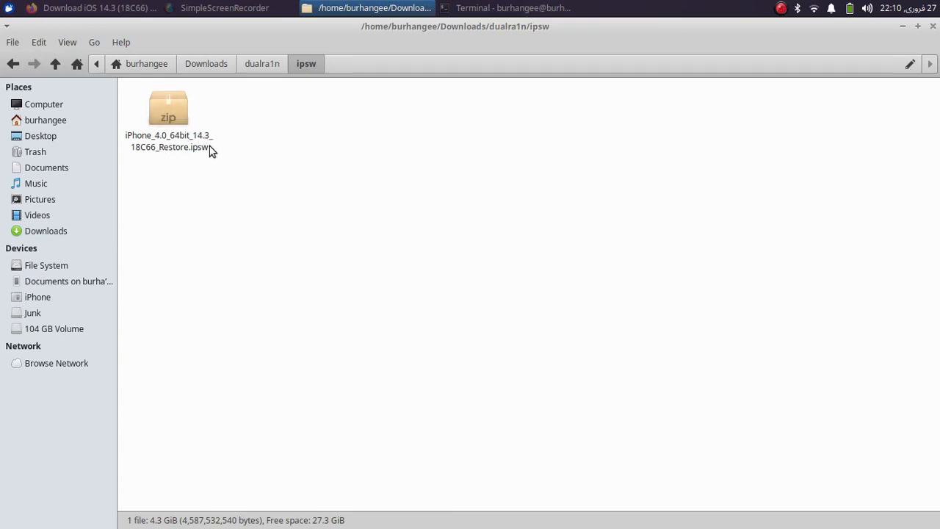
left_click(168, 110)
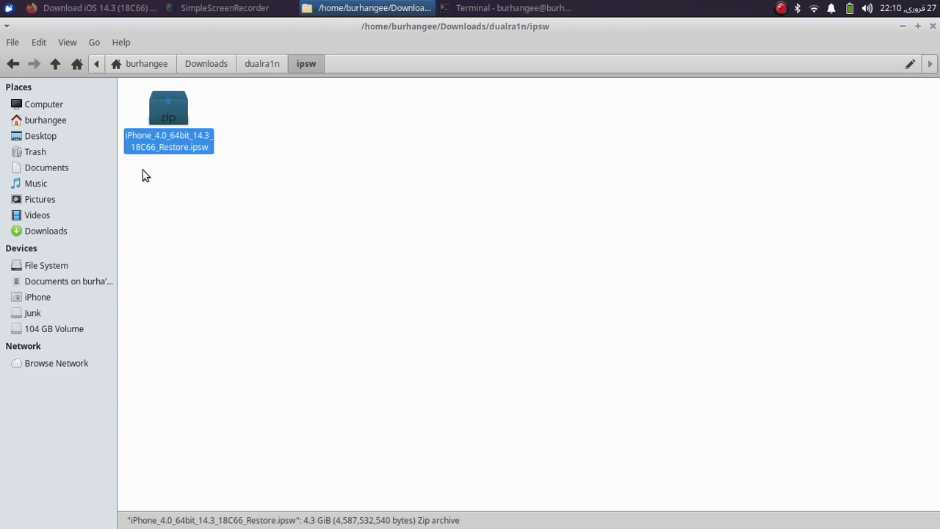
left_click(91, 8)
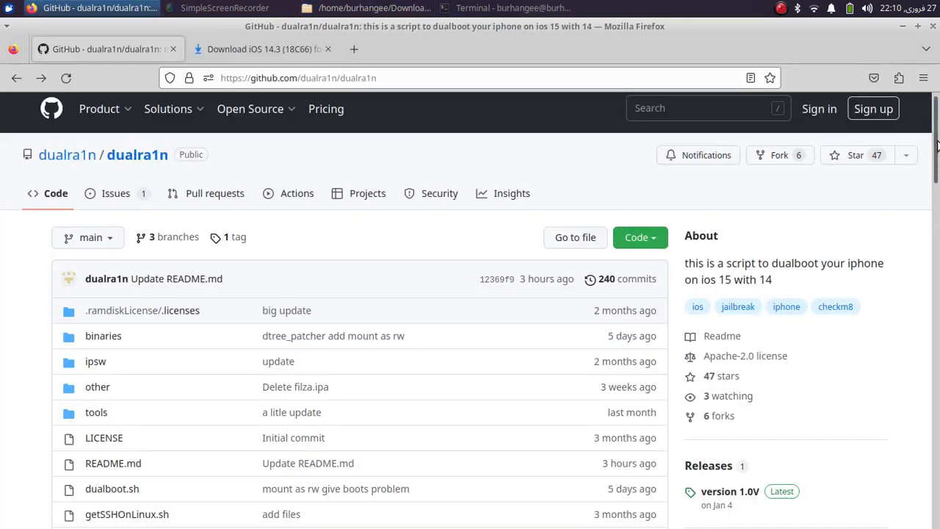
- Read the README usage example './dualboot.sh --dualboot 14.3', selecting 14.3, then return to Thunar
scroll("down", 3)
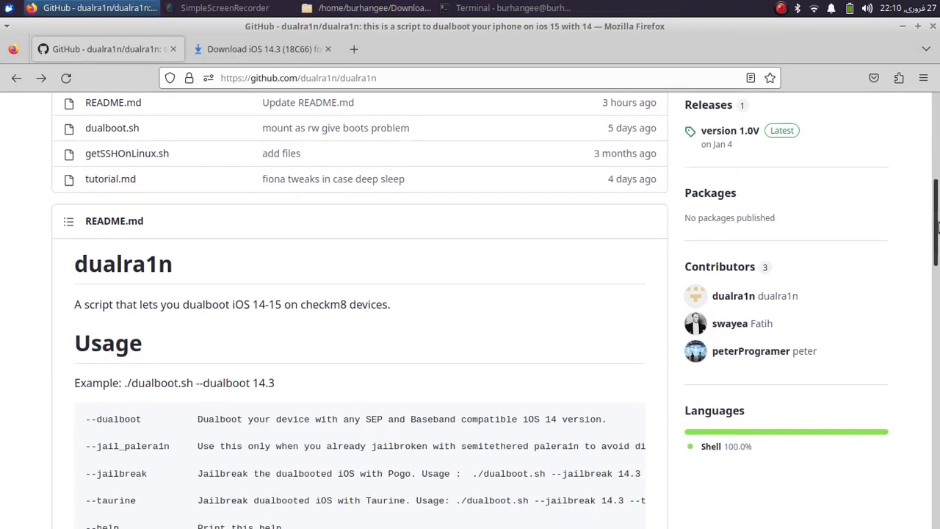
scroll("down", 3)
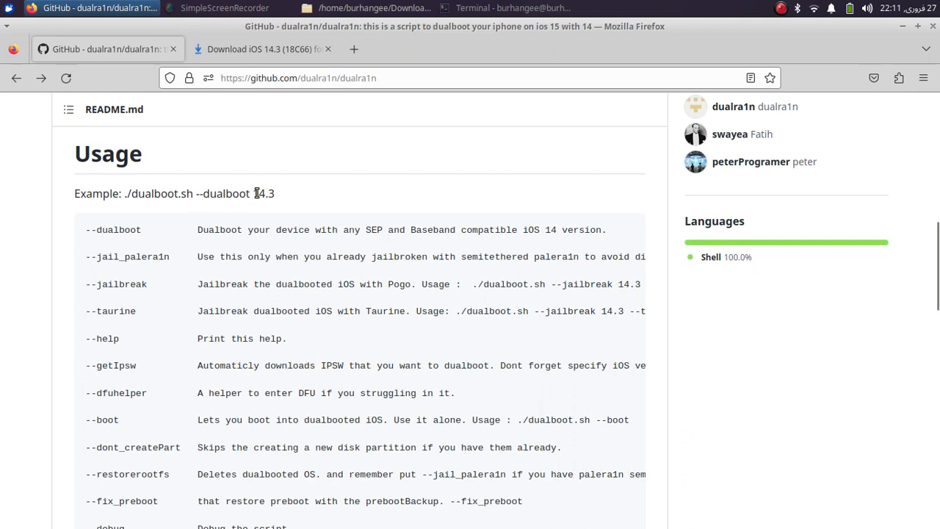
double_click(263, 193)
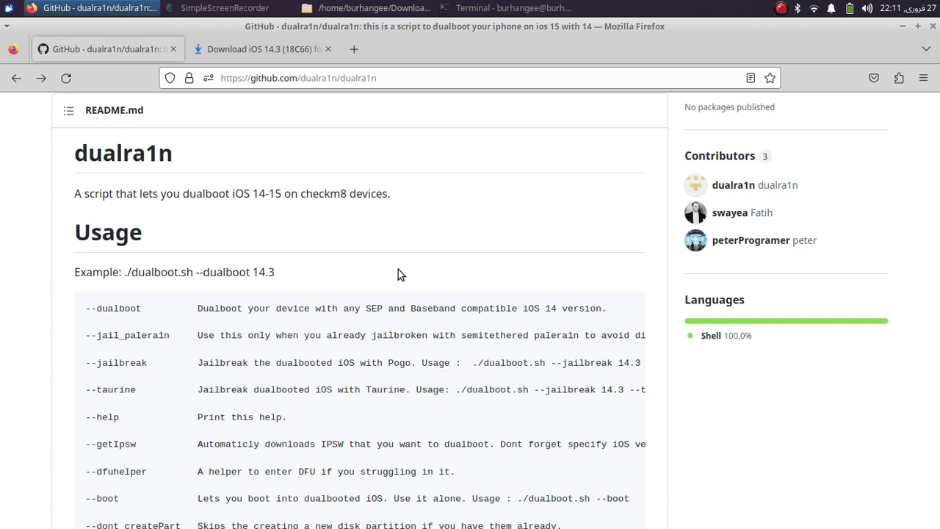
left_click(374, 9)
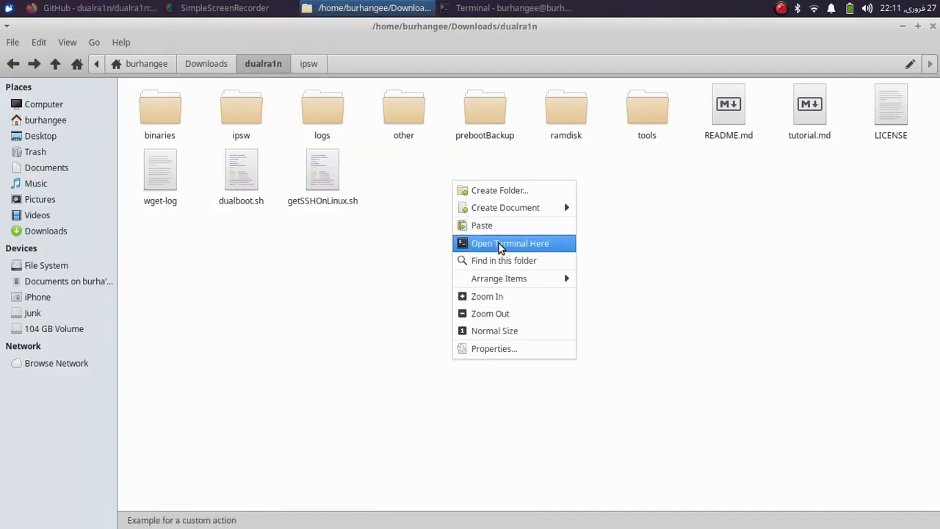
- Run sudo ./dualboot.sh --dualboot 14.3 from a terminal in the dualra1n folder
left_click(510, 243)
type("sudo ./")
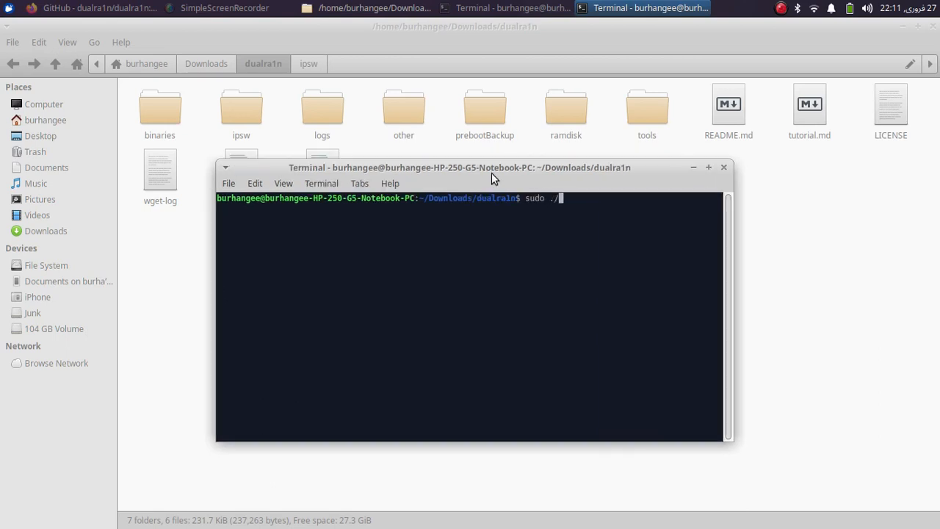
type("dualboot.sh")
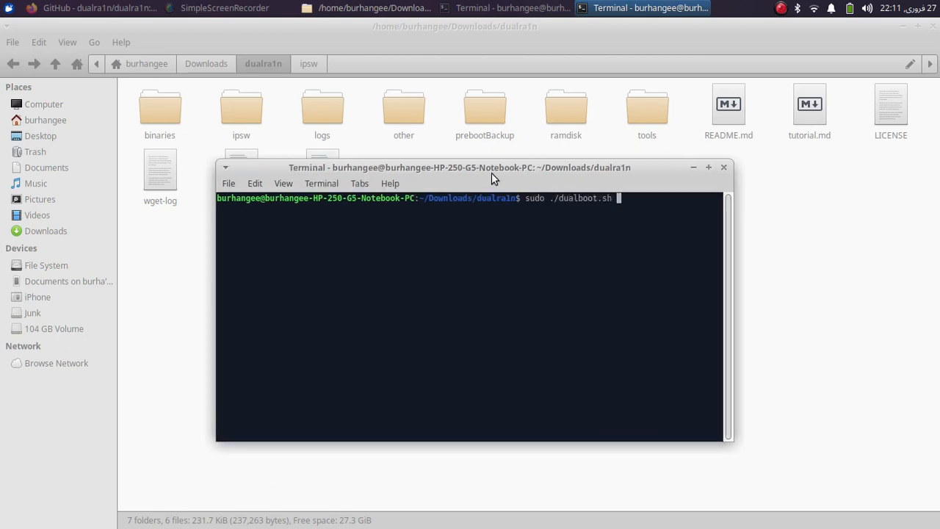
type("--d")
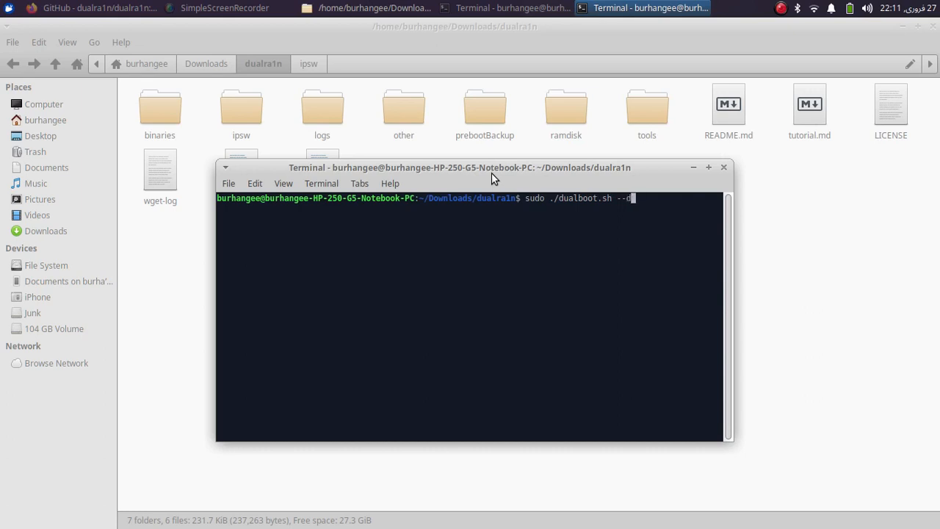
type("ualboot")
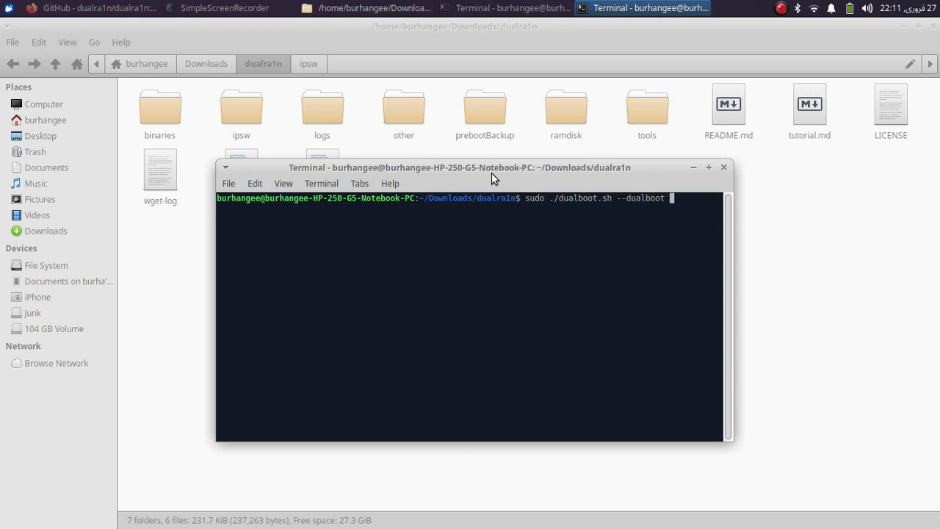
type("14")
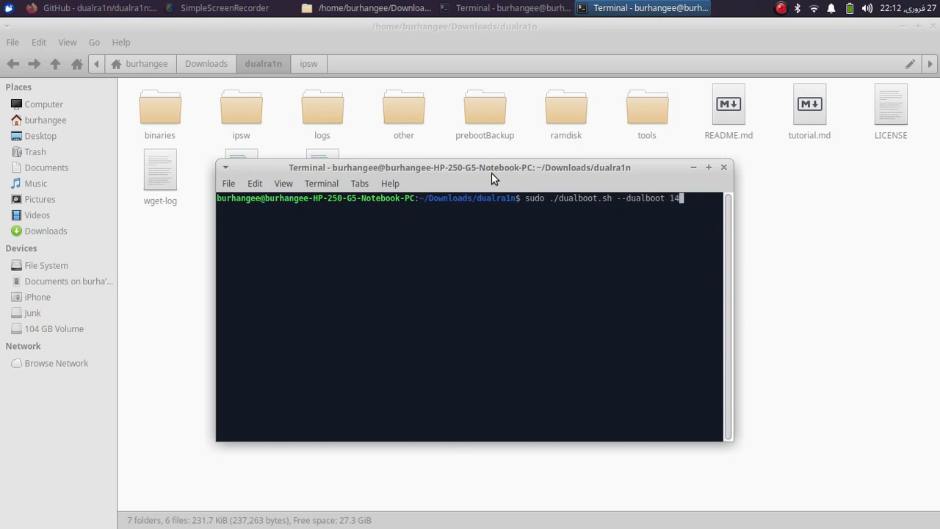
type(".3")
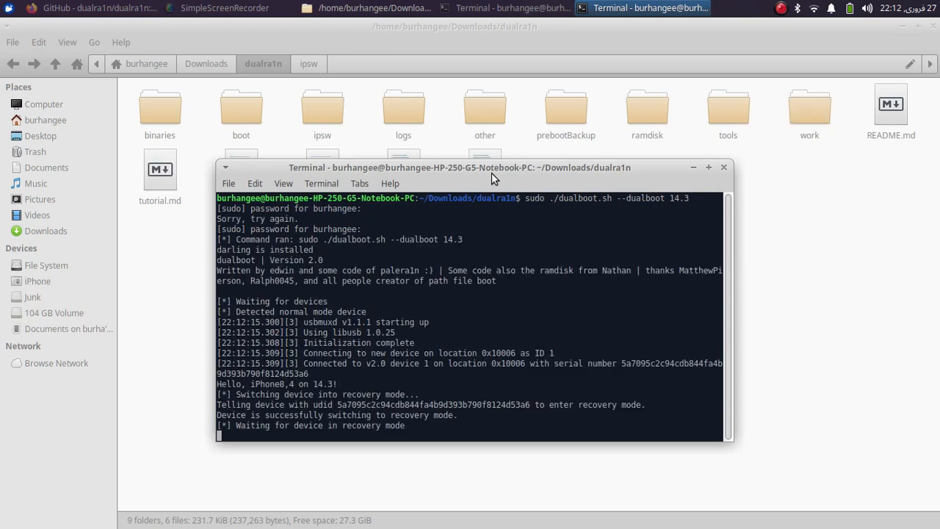
mouse_move(525, 305)
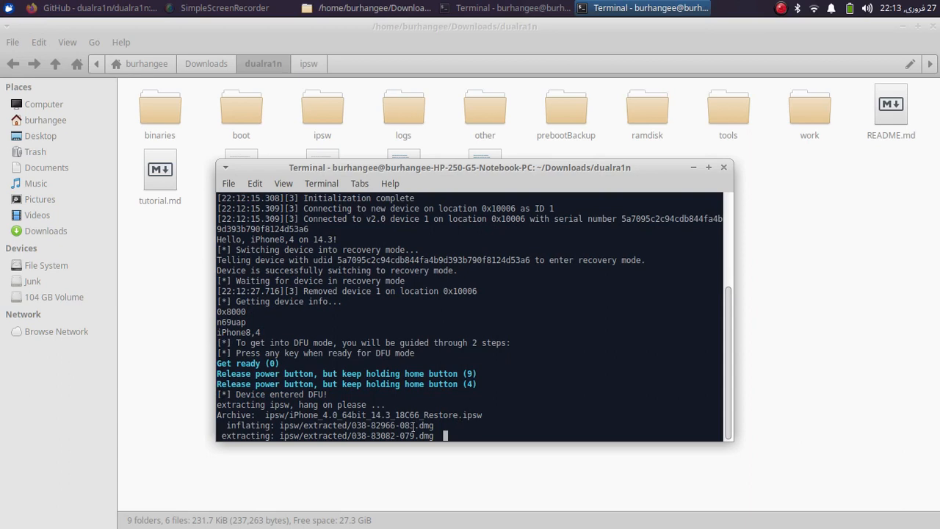
mouse_move(794, 231)
type("it is extracting the files so please hang on .......")
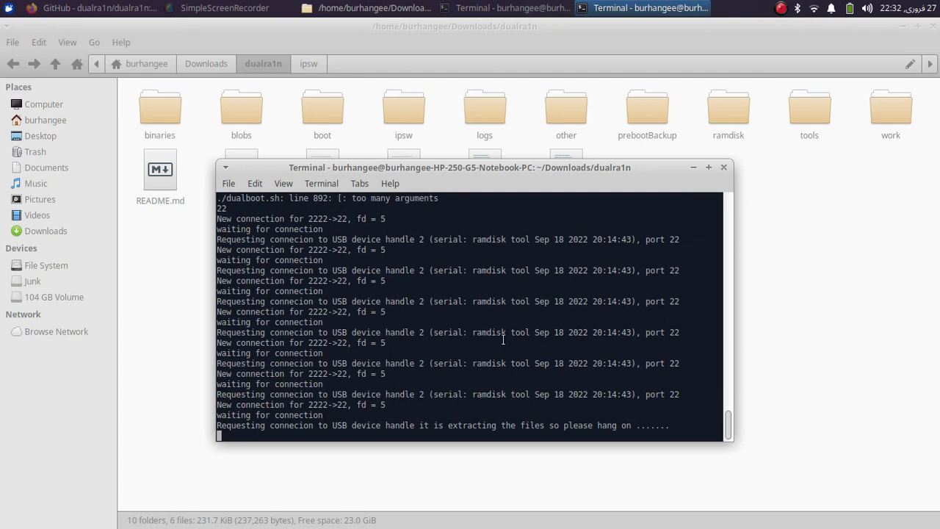
mouse_move(809, 111)
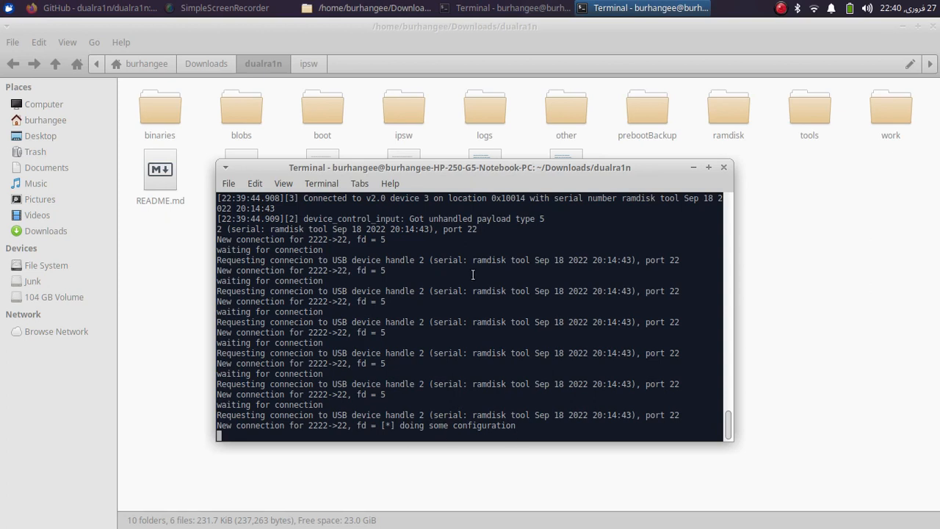
- Focus the dualboot terminal after DFU entry, iOS 14.3 ipsw extraction and configuration
left_click(780, 8)
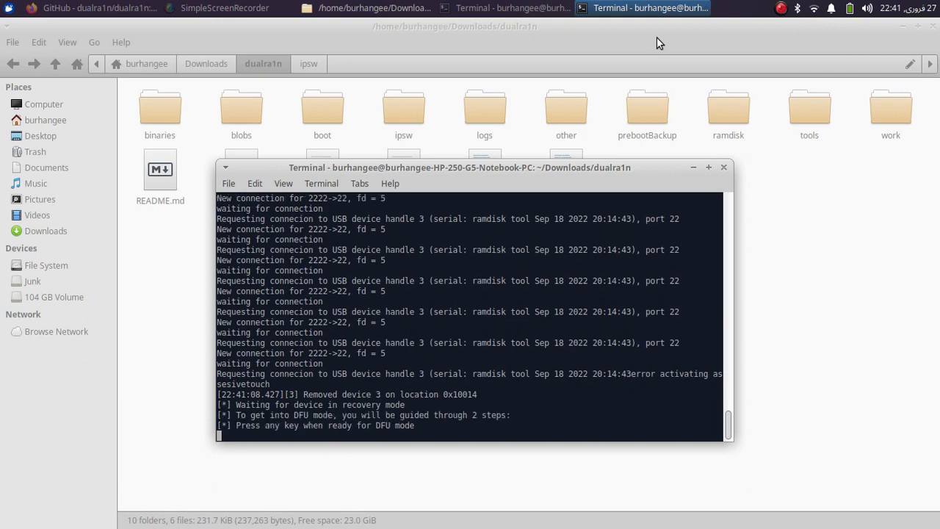
mouse_move(503, 191)
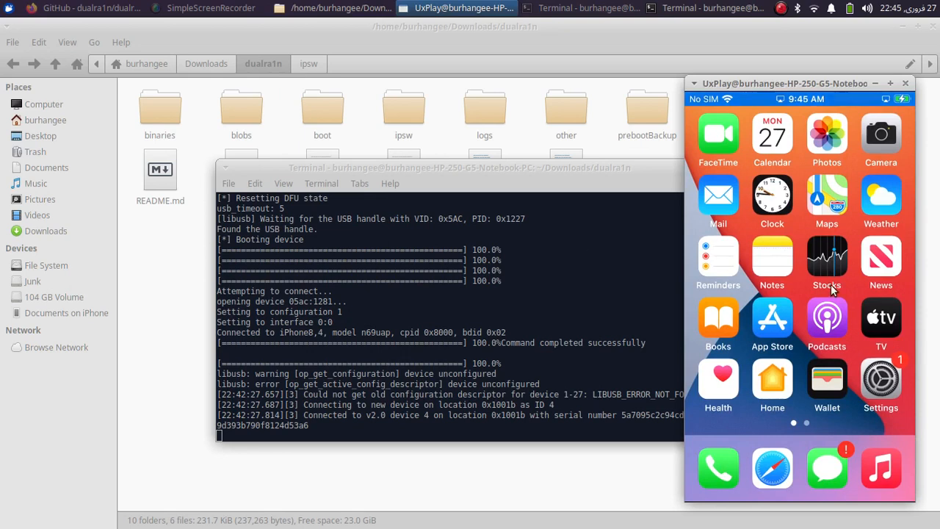
- Check the mirrored iPhone SE's Settings > General > About page showing iOS 14.3
left_click(881, 379)
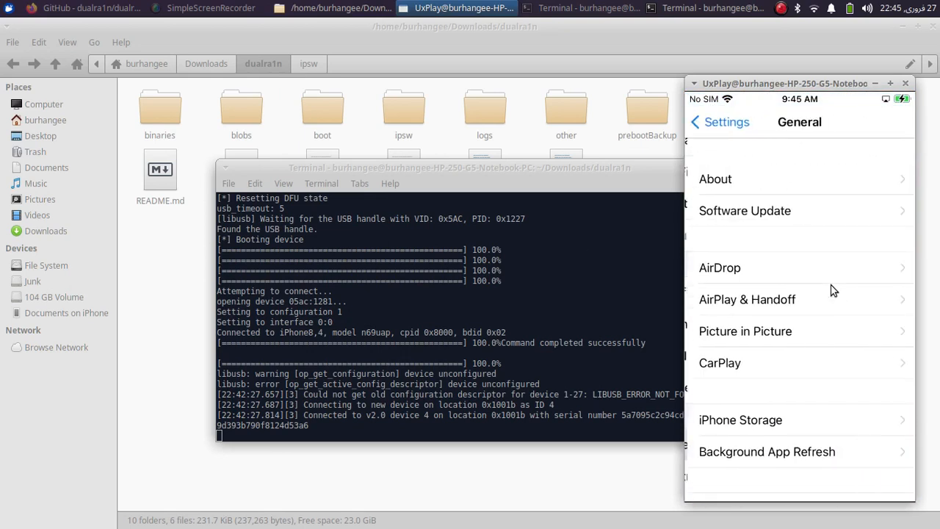
left_click(715, 179)
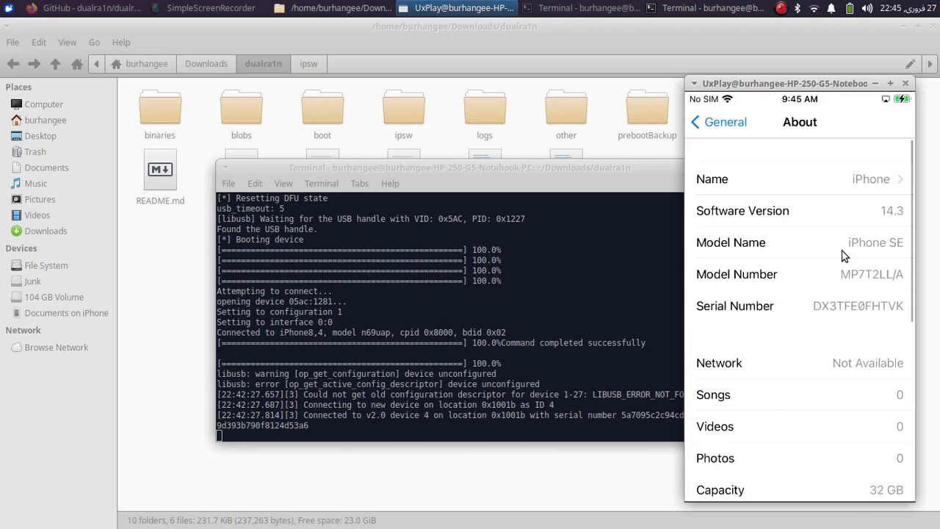
scroll("down", 3)
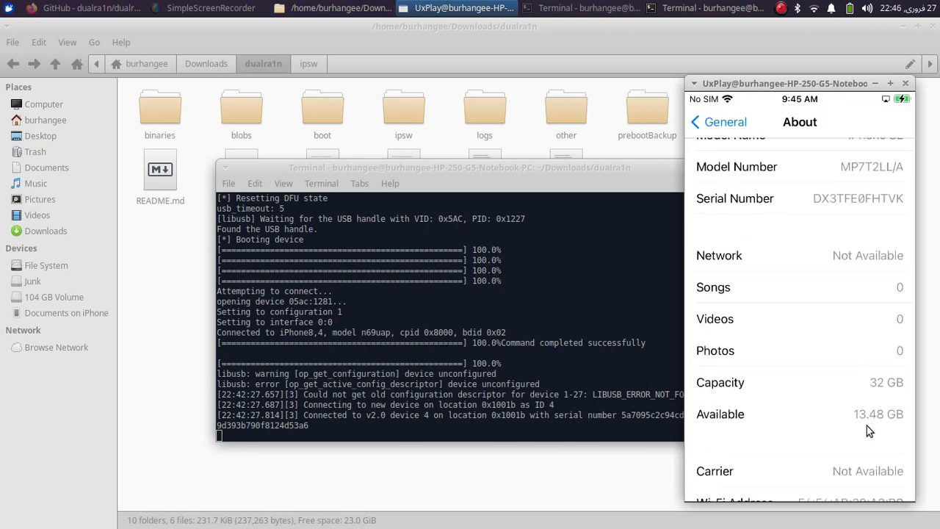
mouse_move(814, 309)
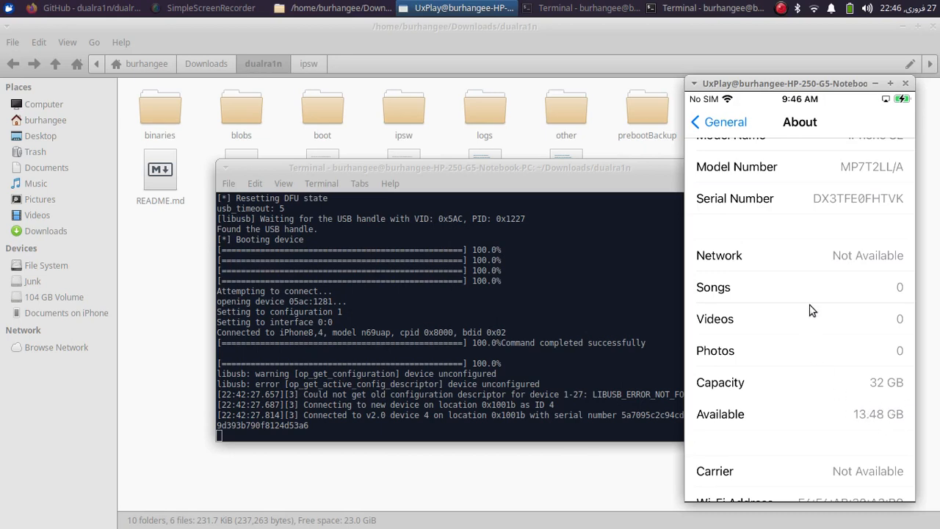
scroll("up", 3)
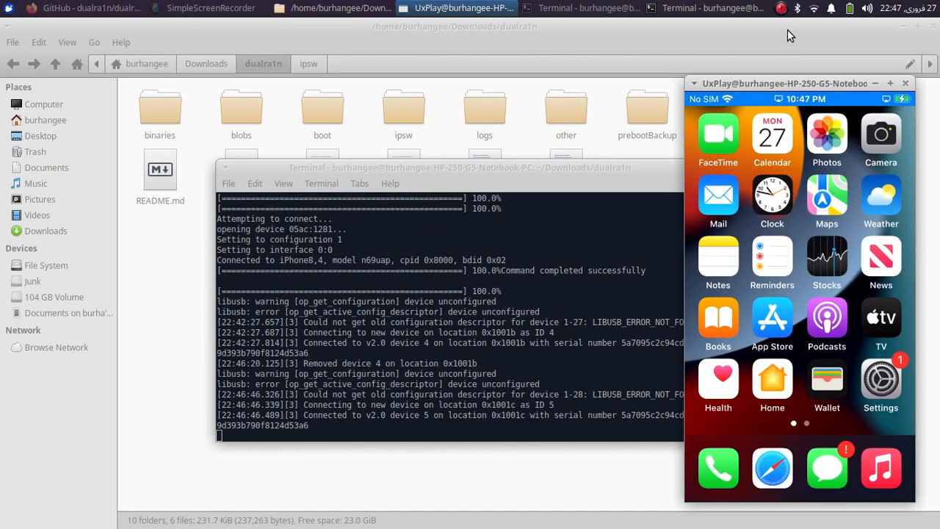
- After the restart, reopen Settings > General > About to confirm version 15.7.3
left_click(880, 376)
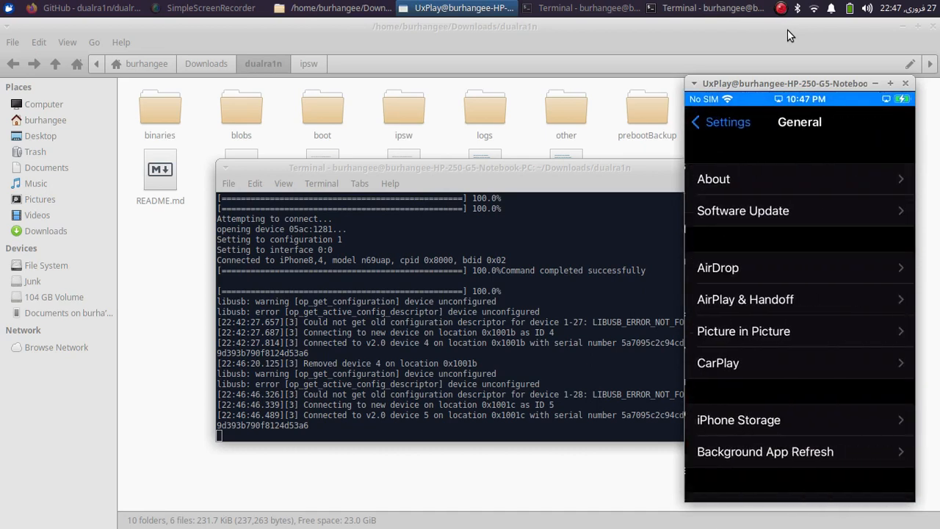
left_click(714, 179)
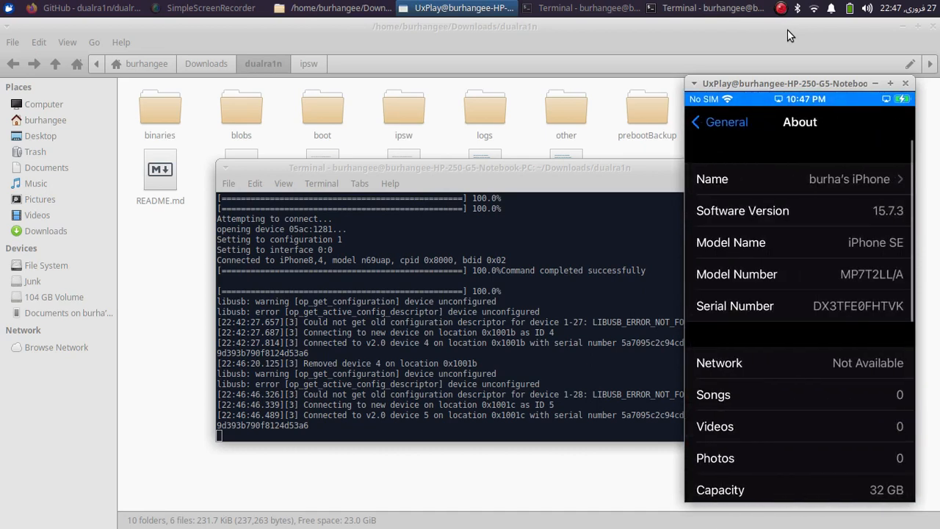
scroll("down", 3)
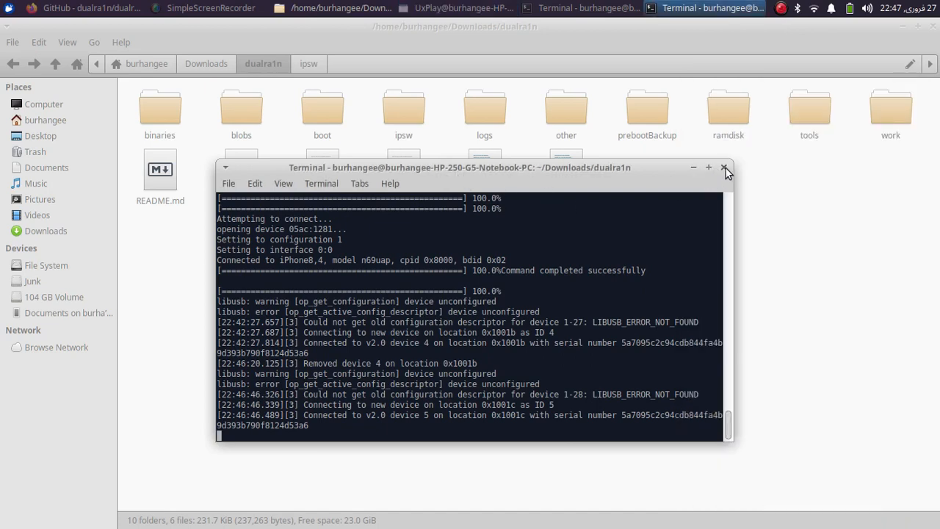
- Close the finished dualboot terminal and open a new terminal in the dualra1n folder
left_click(726, 167)
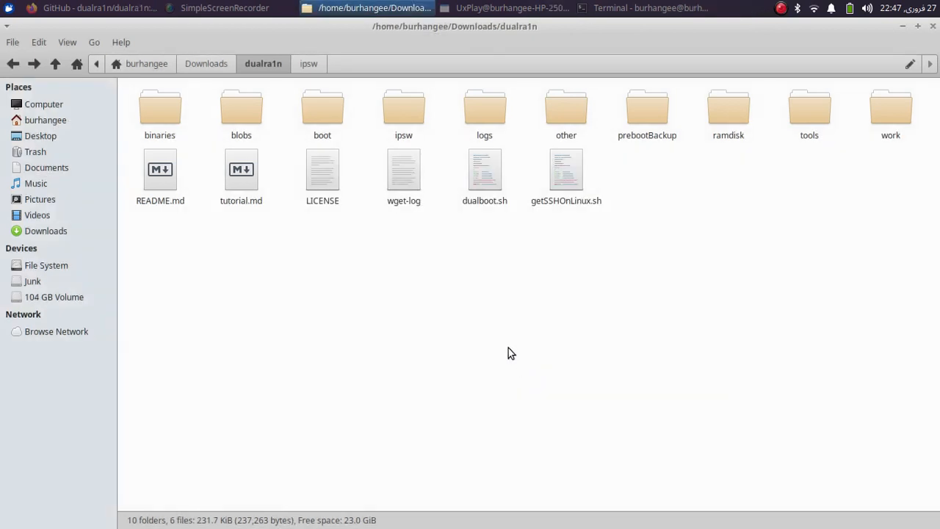
mouse_move(431, 287)
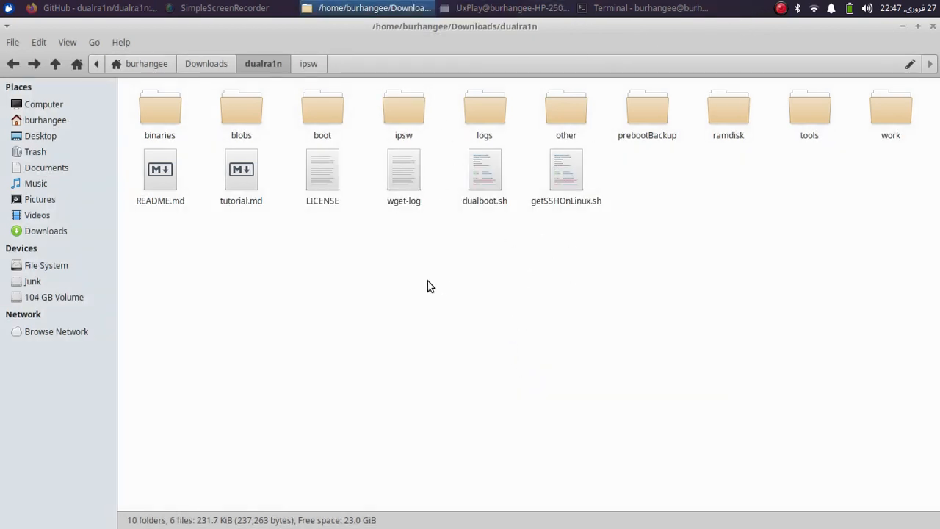
mouse_move(421, 256)
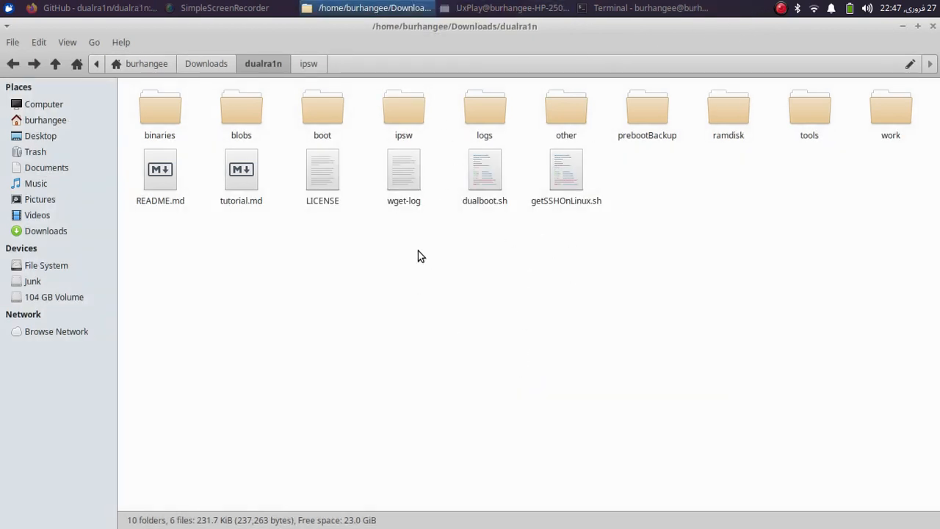
right_click(396, 257)
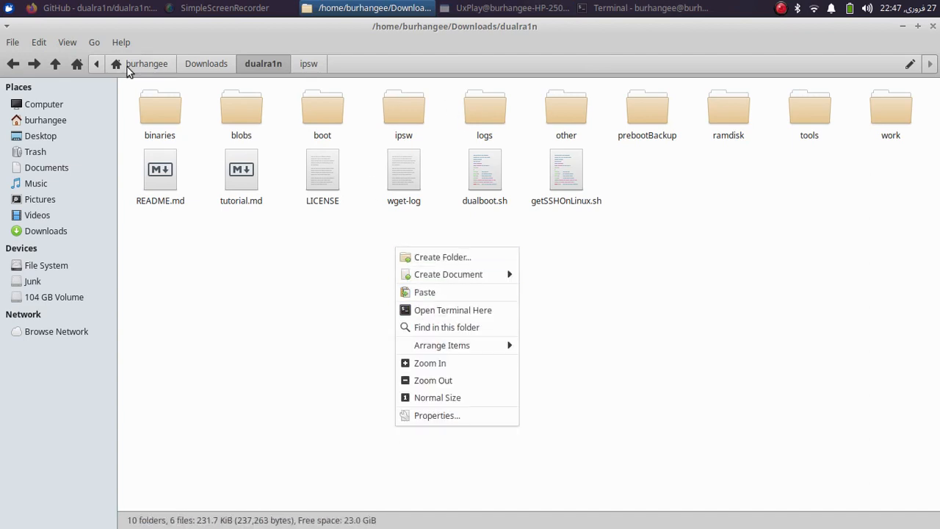
mouse_move(453, 309)
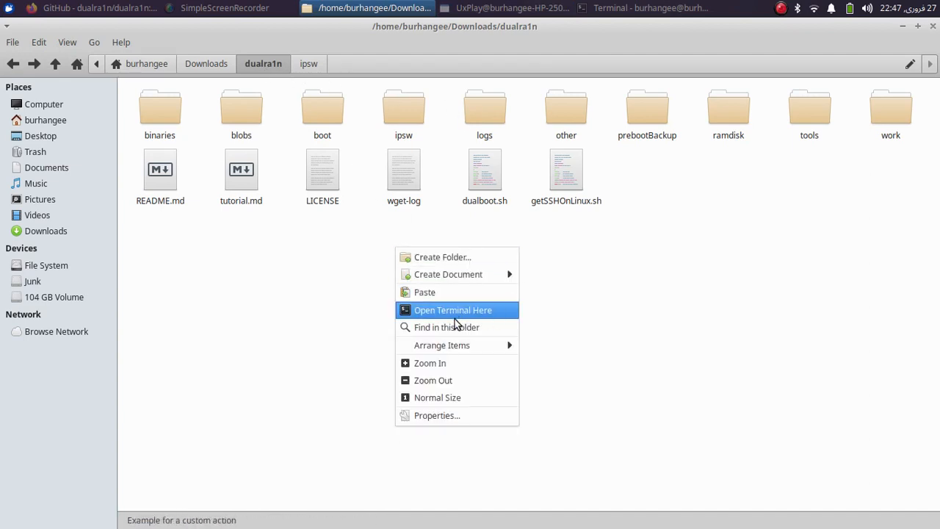
left_click(452, 309)
type("sudo")
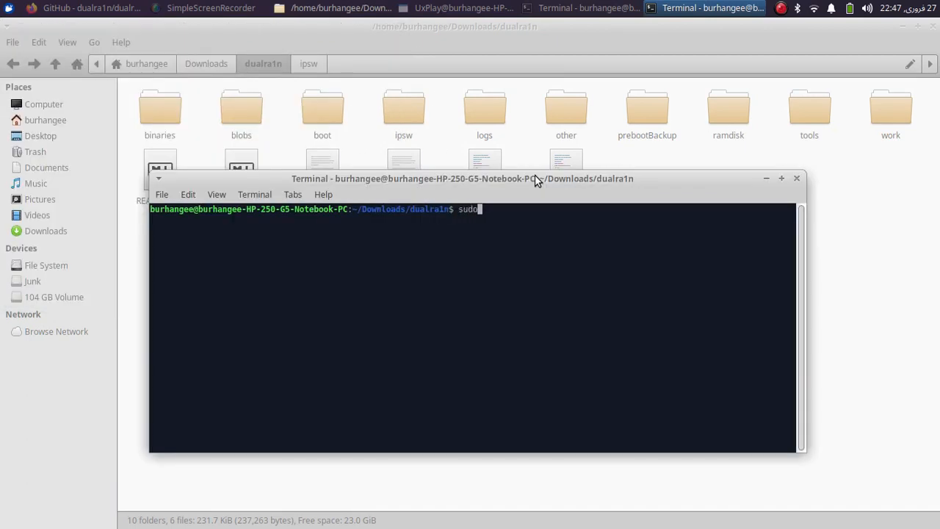
- Run ./dualboot.sh --boot and continue past the DFU mode prompt
type("./")
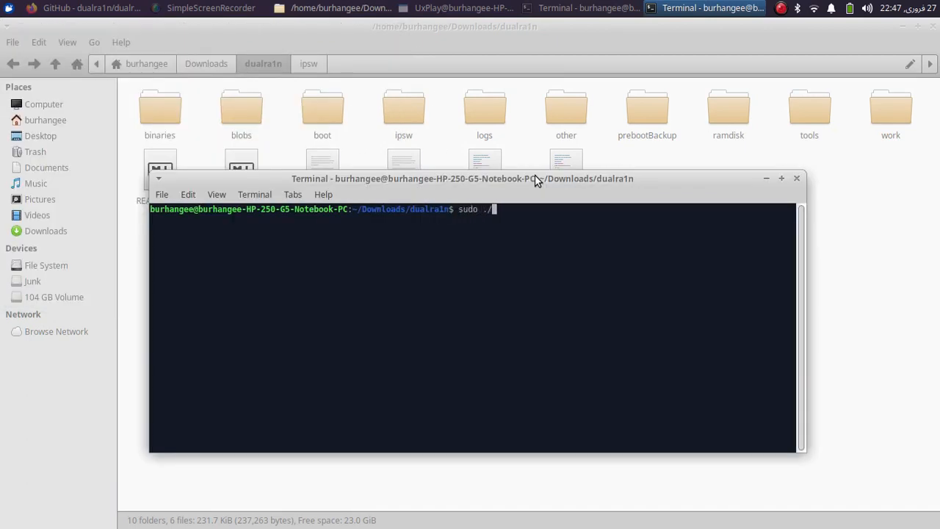
type("dualboot.sh")
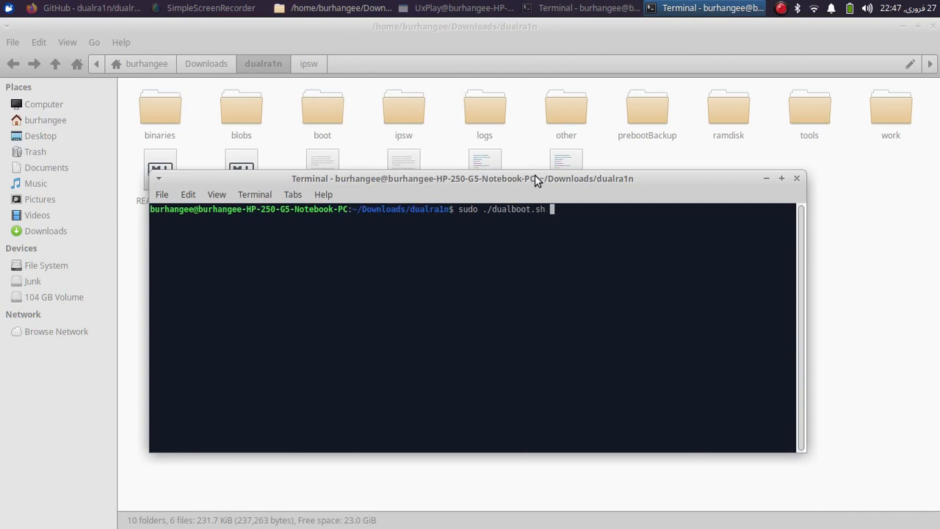
type("--boot")
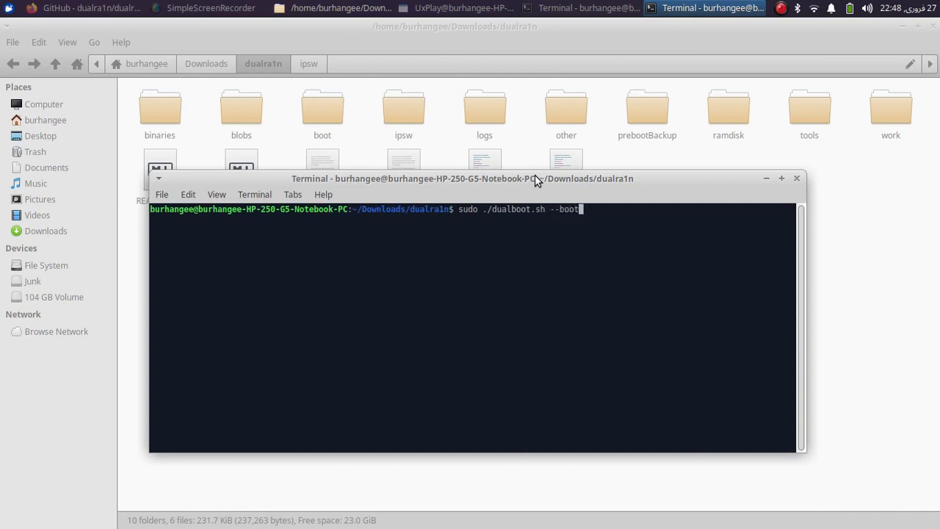
key("Return")
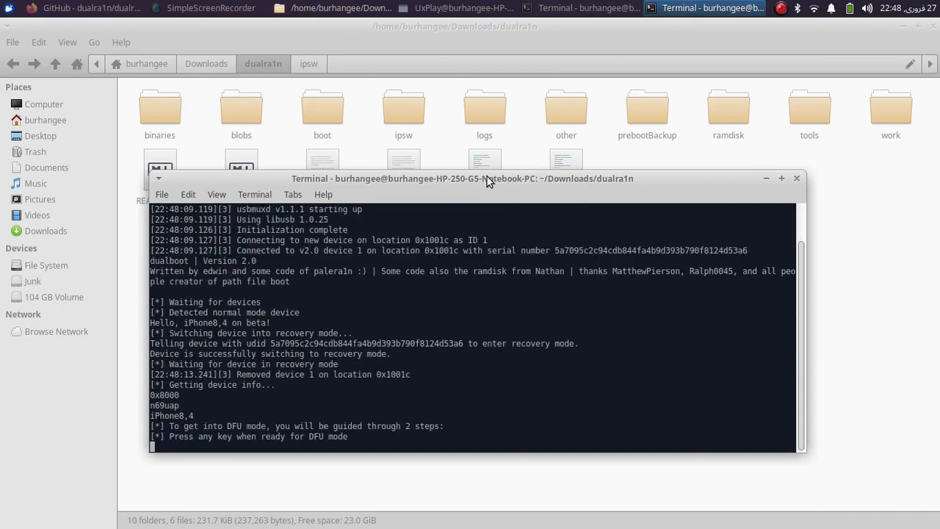
key("enter")
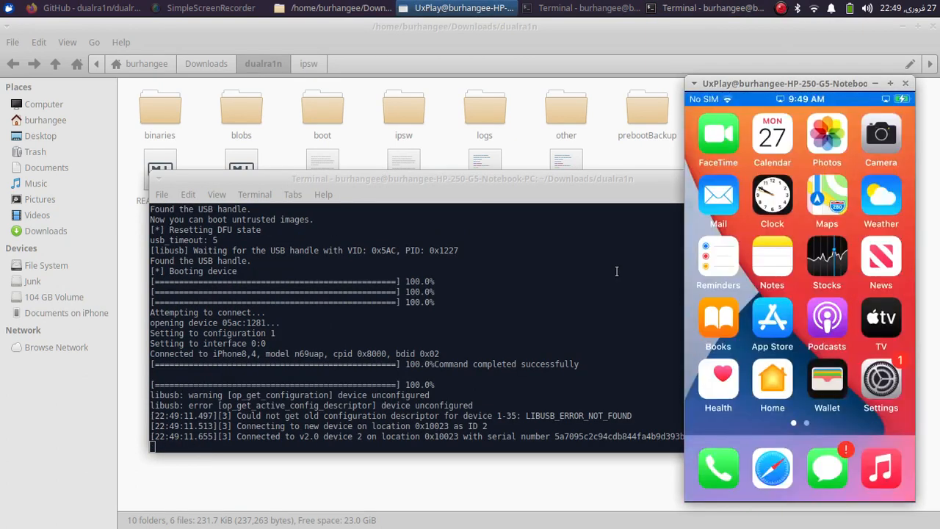
left_click(881, 379)
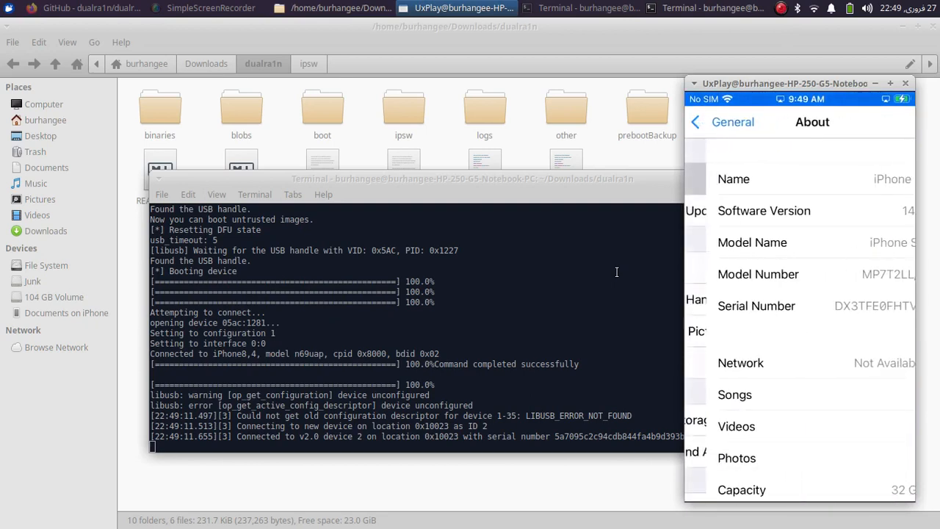
scroll("down", 3)
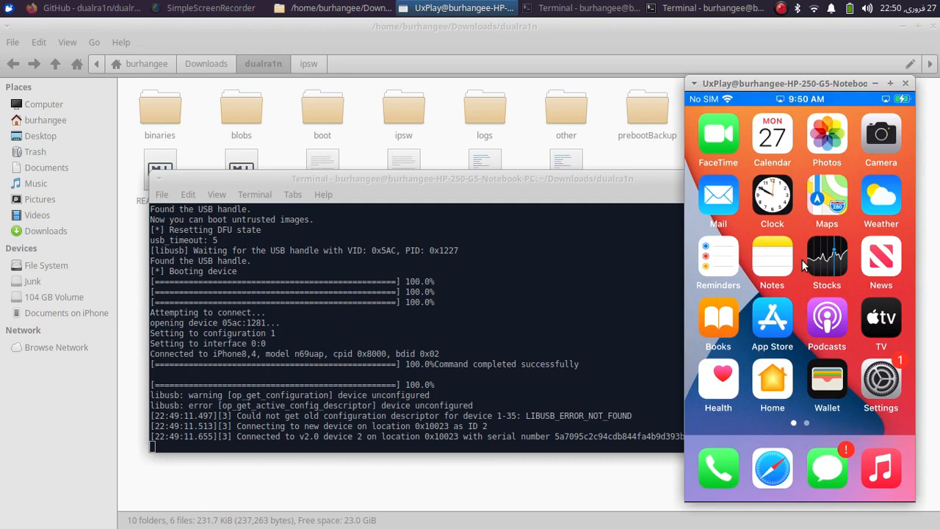
left_click(880, 139)
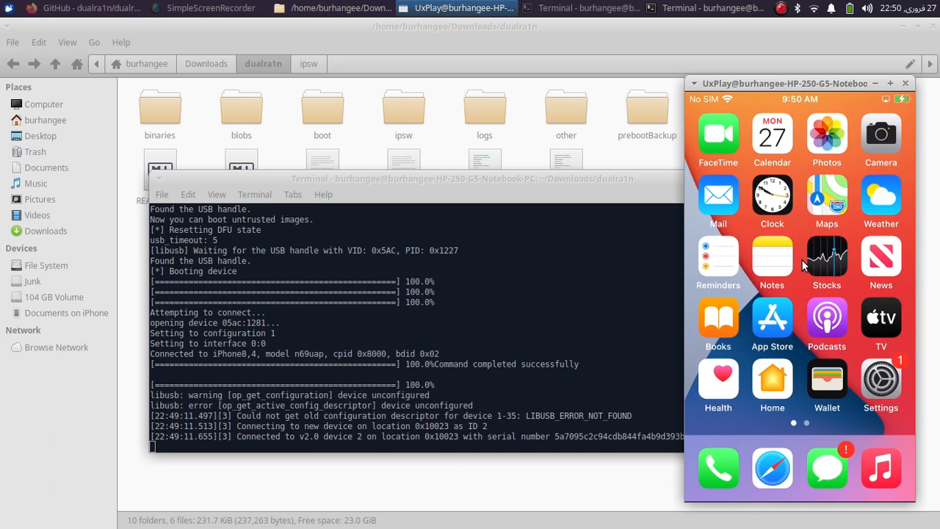
- Read the dualra1n README's dualboot.sh options table, including --boot, scrolling it horizontally
left_click(80, 9)
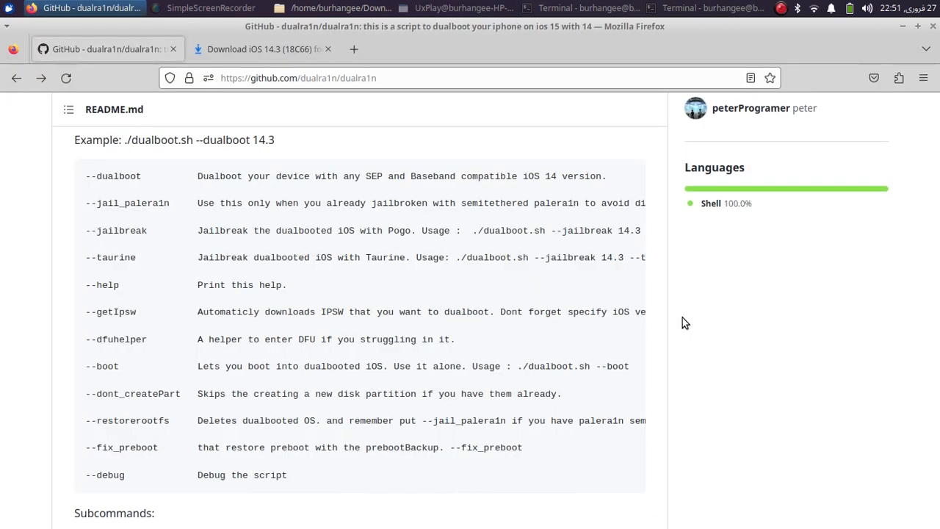
mouse_move(393, 185)
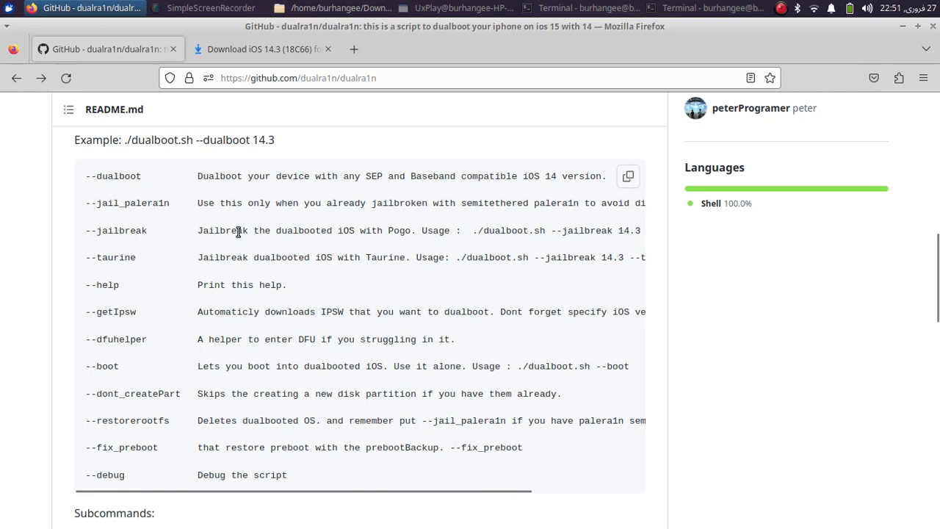
mouse_move(119, 221)
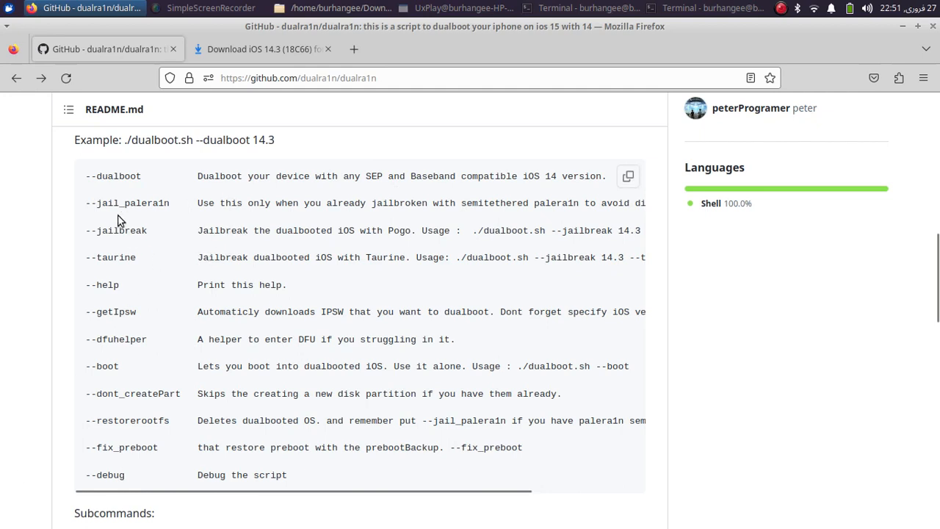
mouse_move(366, 261)
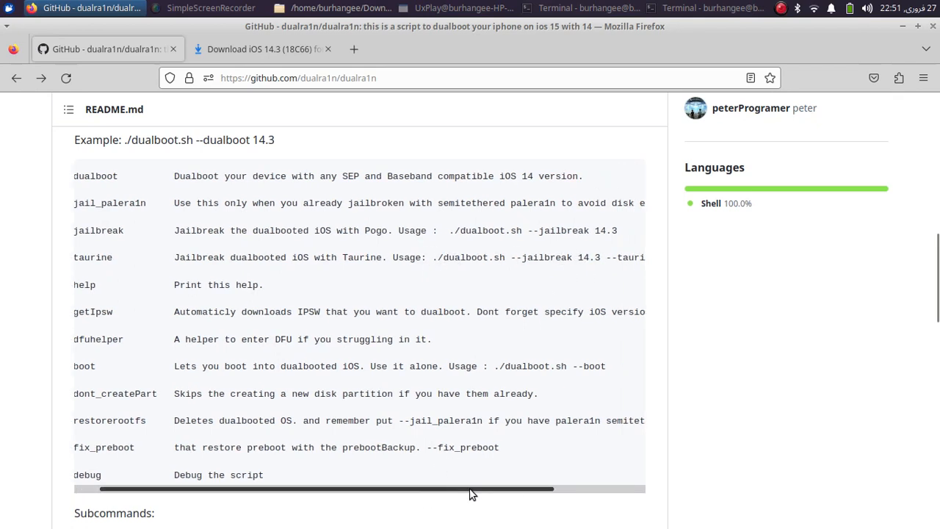
scroll("right", 3)
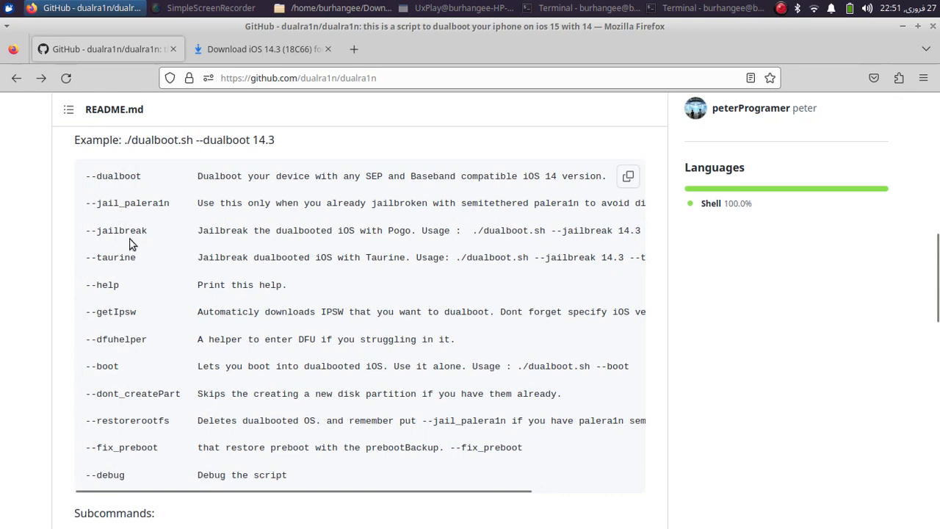
mouse_move(96, 216)
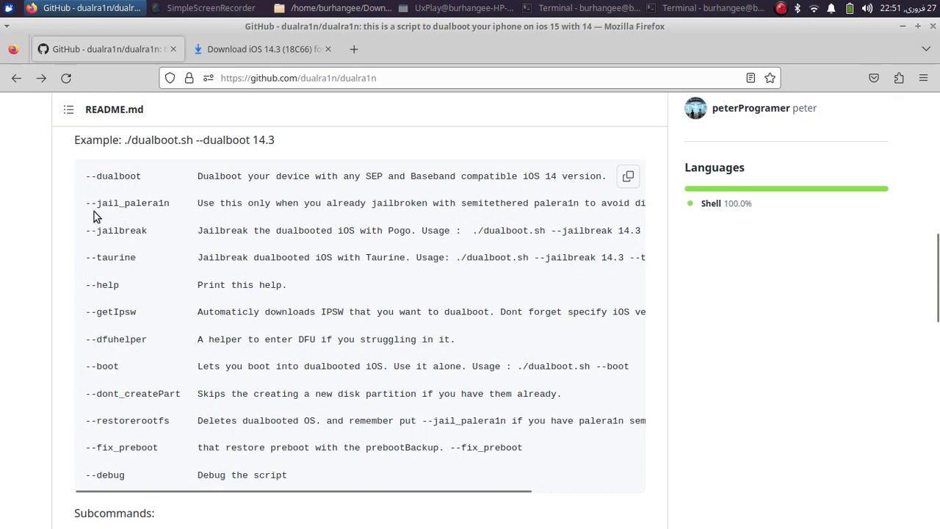
mouse_move(157, 226)
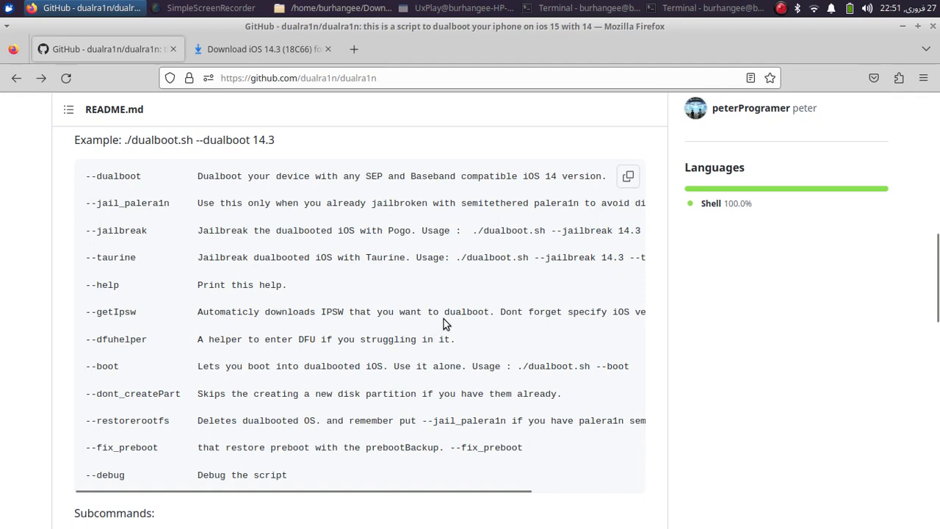
mouse_move(307, 299)
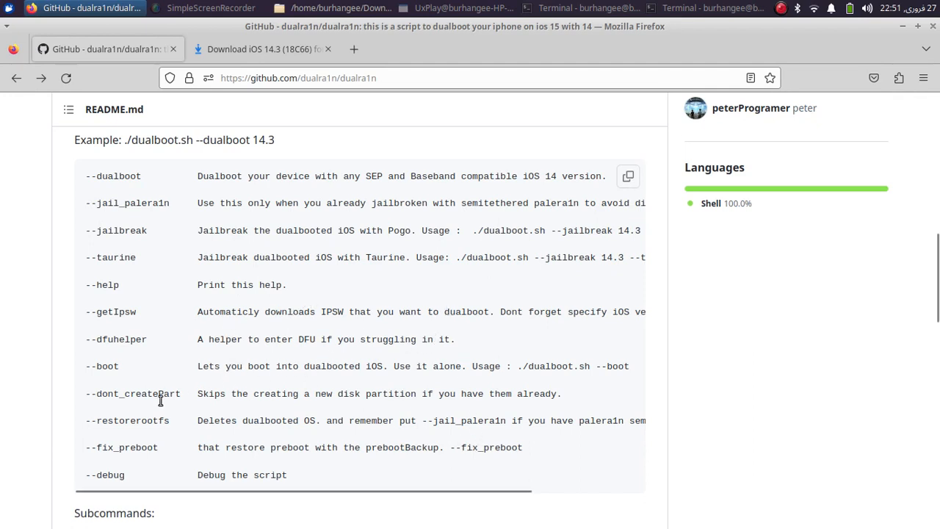
mouse_move(155, 419)
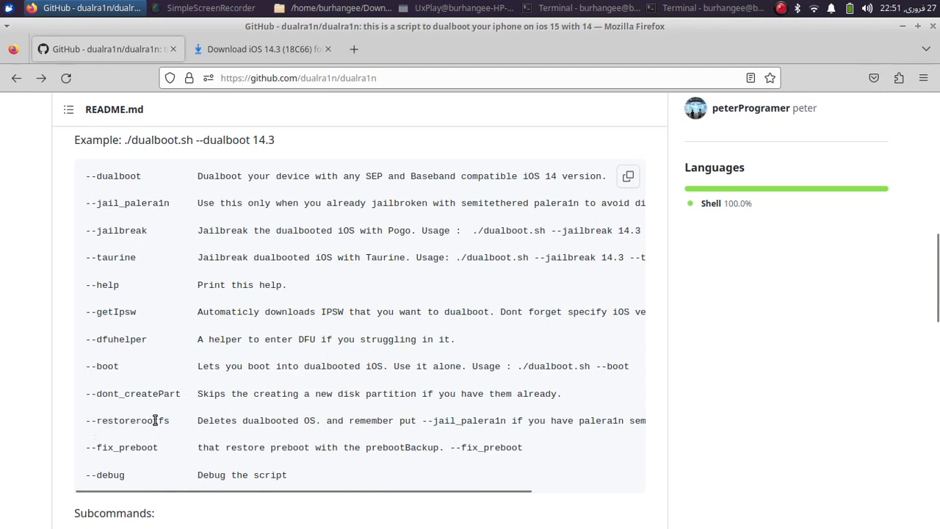
mouse_move(344, 417)
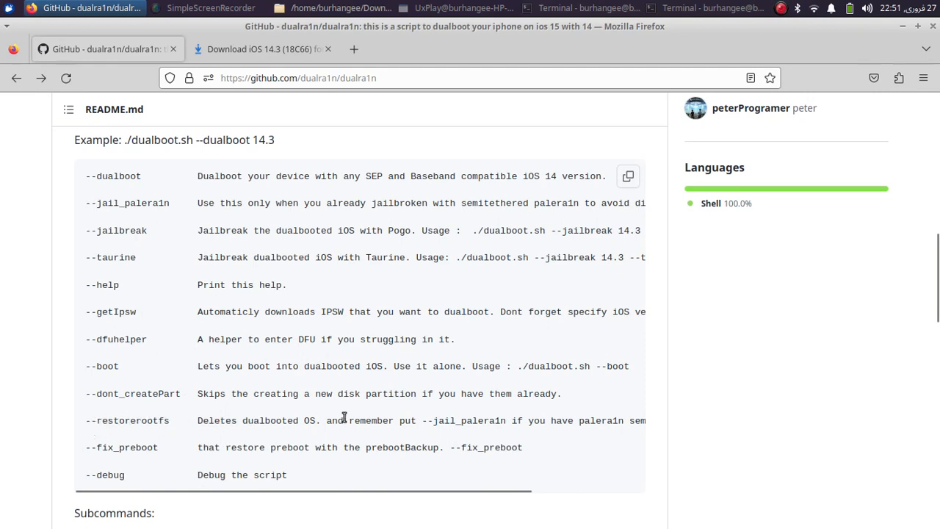
mouse_move(422, 433)
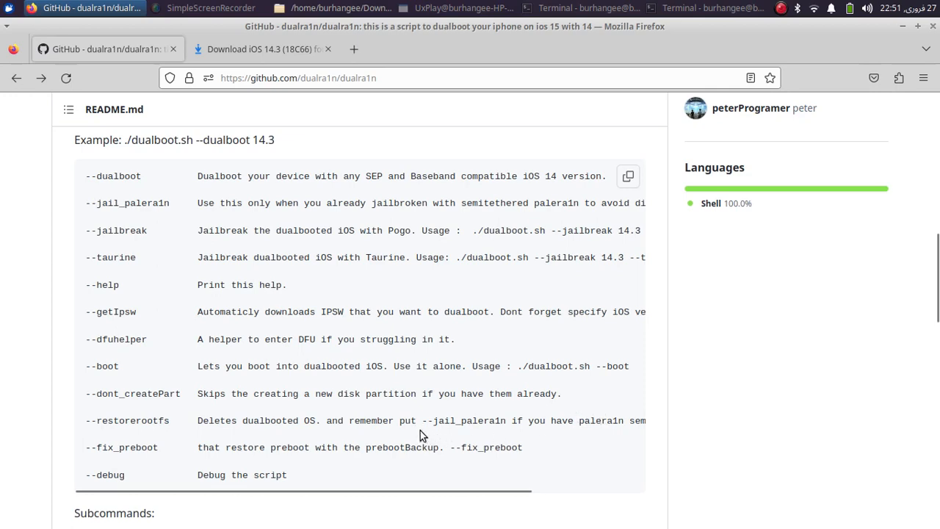
mouse_move(506, 358)
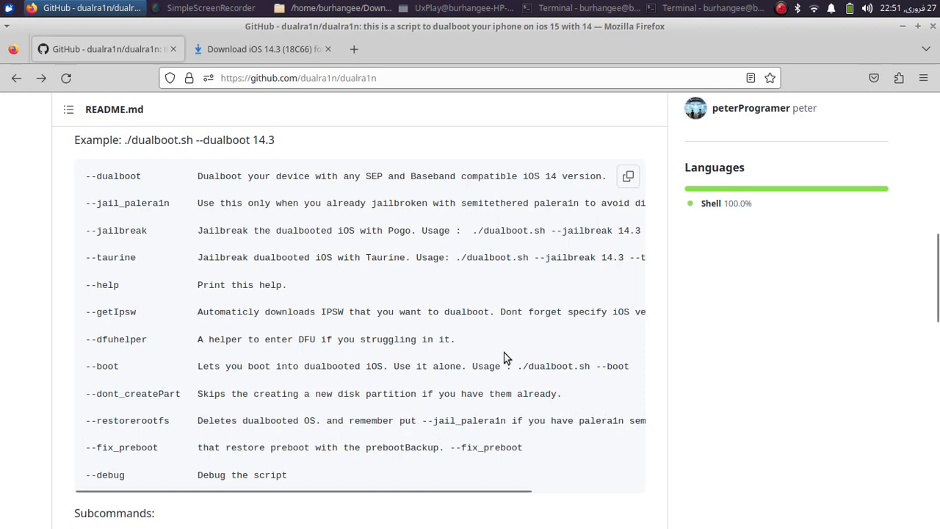
left_click(781, 8)
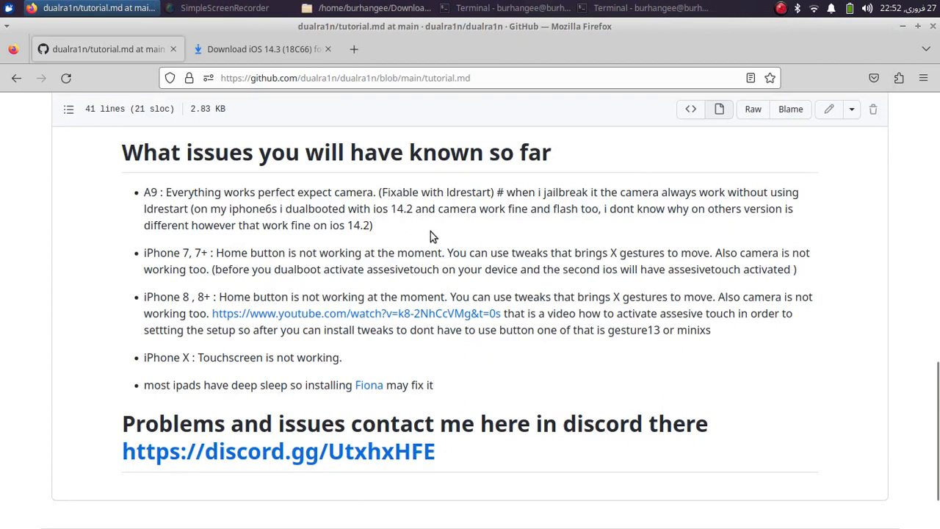
mouse_move(474, 197)
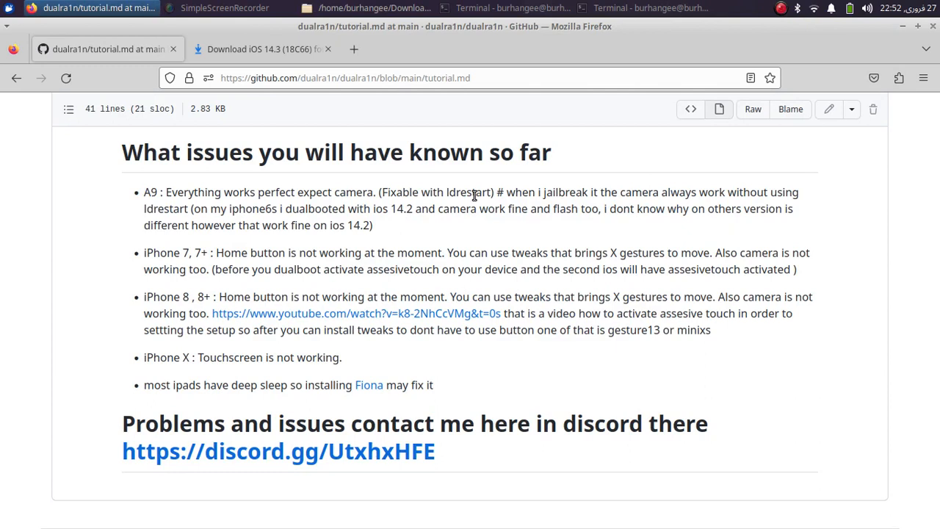
mouse_move(407, 213)
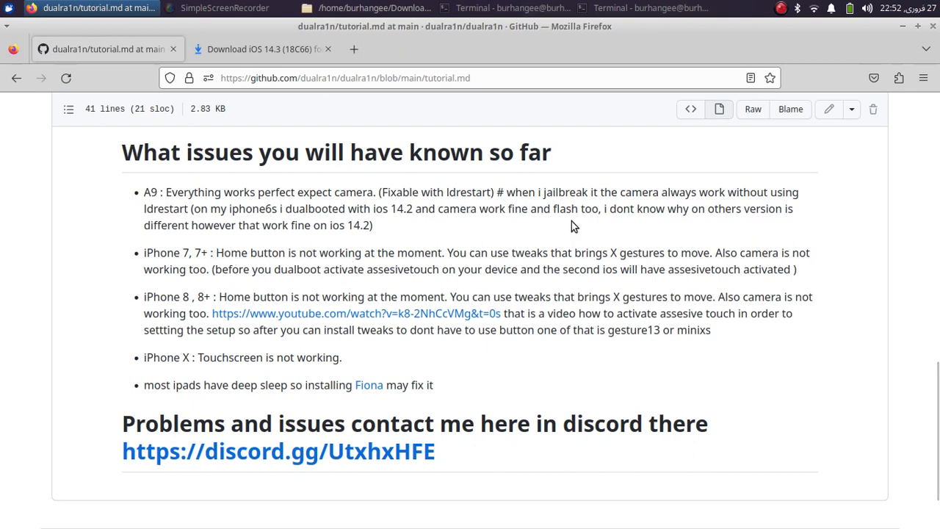
mouse_move(580, 233)
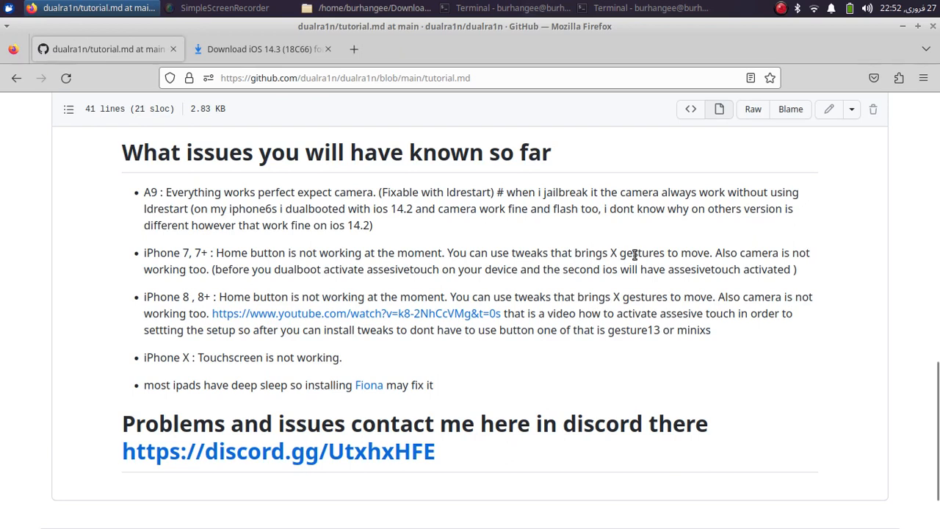
mouse_move(576, 286)
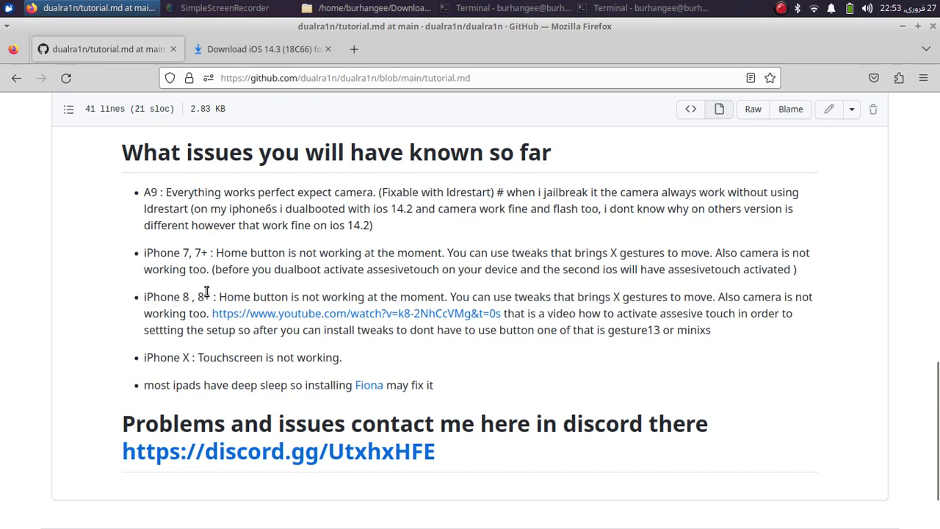
mouse_move(158, 351)
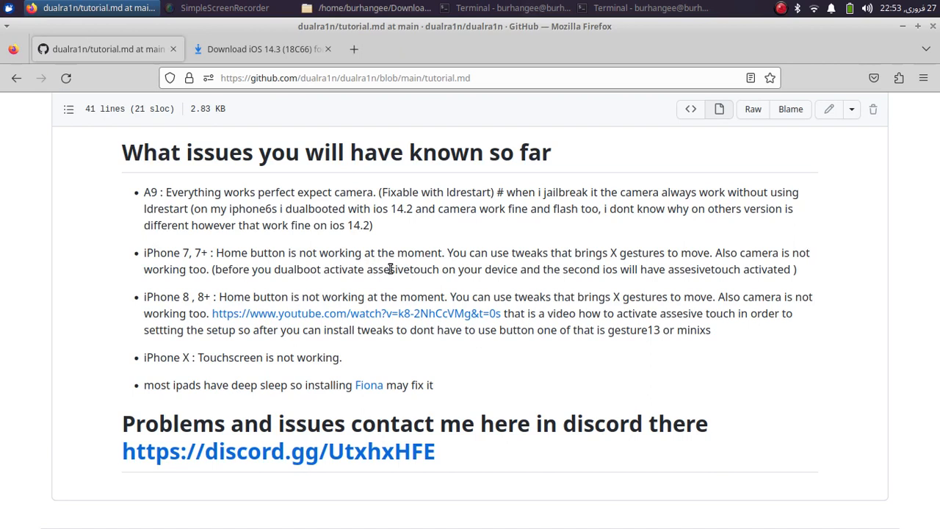
mouse_move(698, 230)
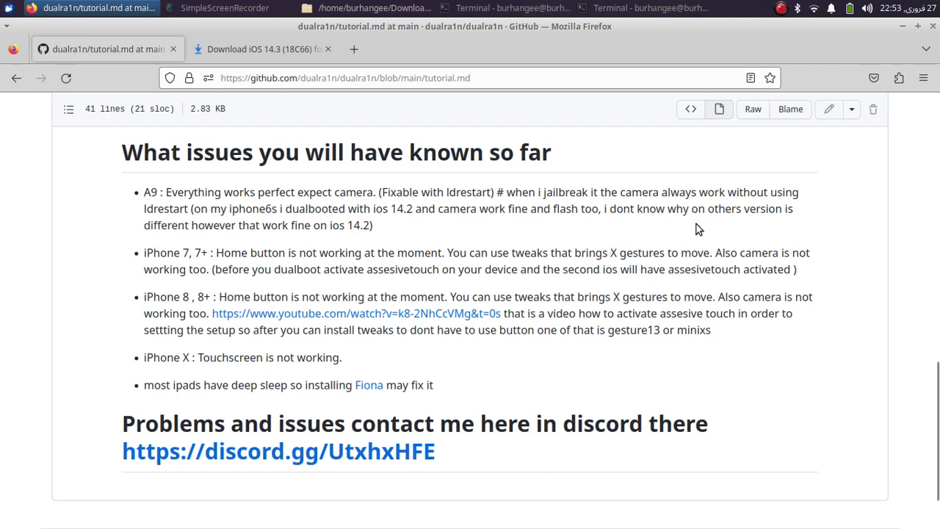
mouse_move(608, 274)
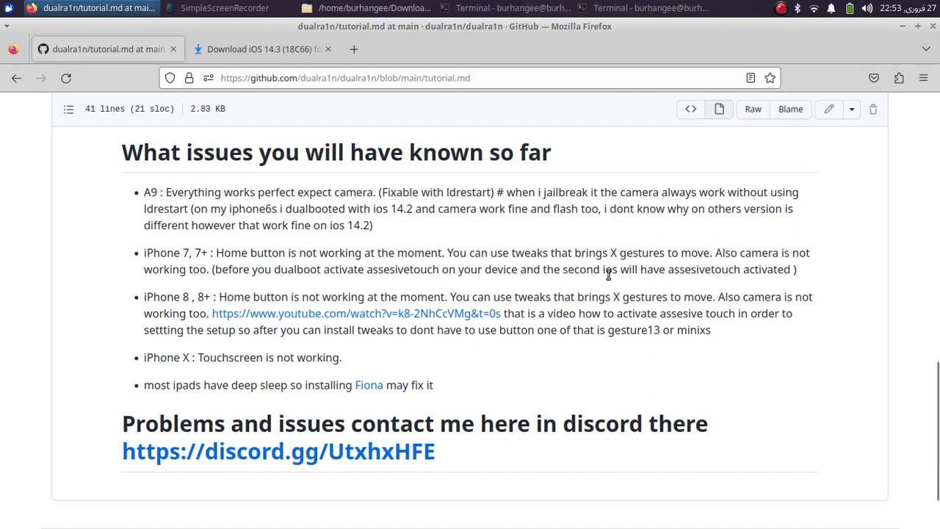
mouse_move(737, 284)
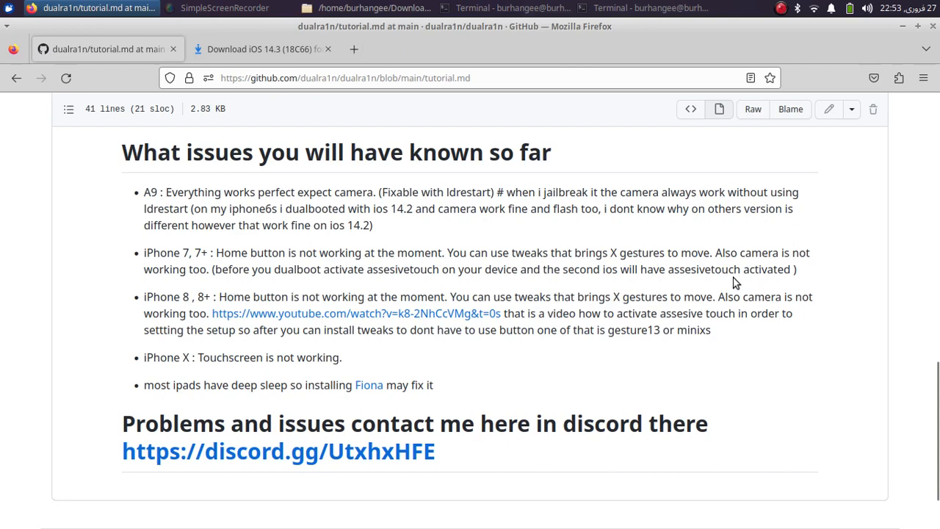
- Finish reading tutorial.md's known issues and return to the mirrored iPhone screen
left_click(781, 8)
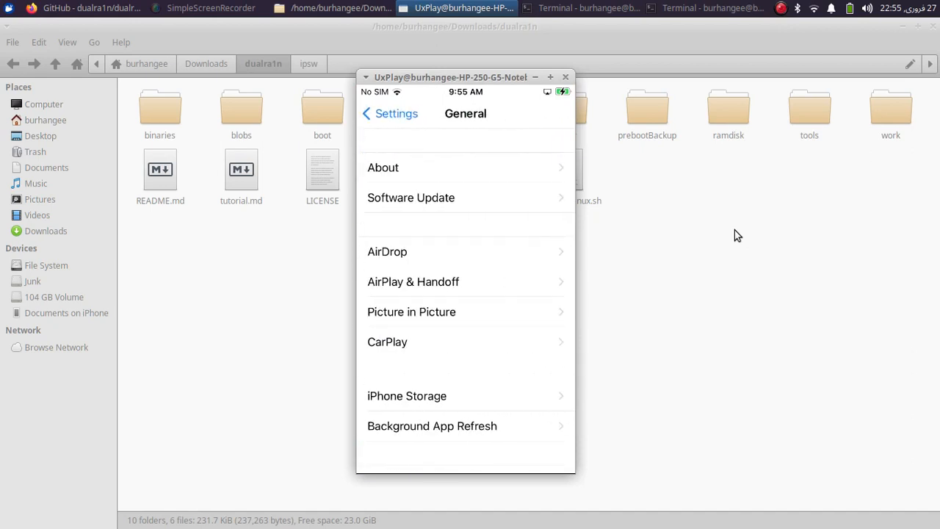
- Open the mirrored iPhone's About page showing iPhone SE on iOS 14.3
left_click(382, 166)
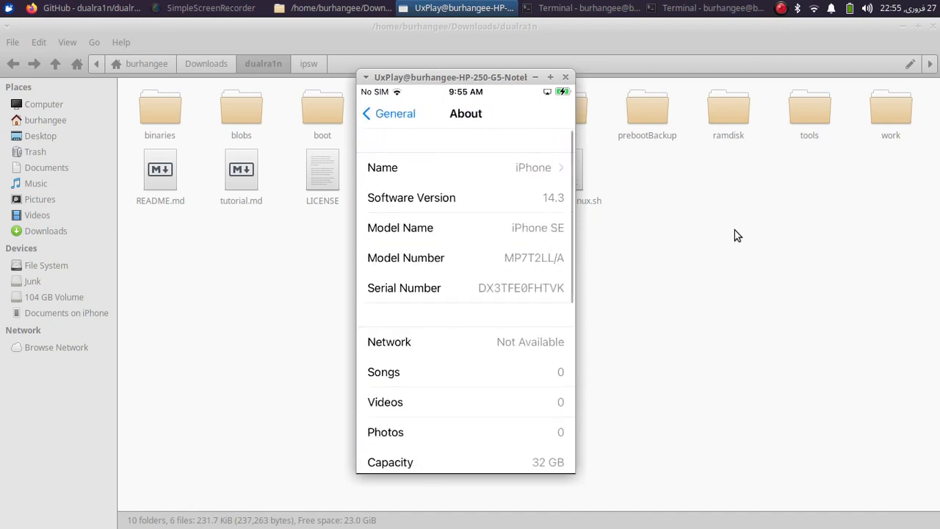